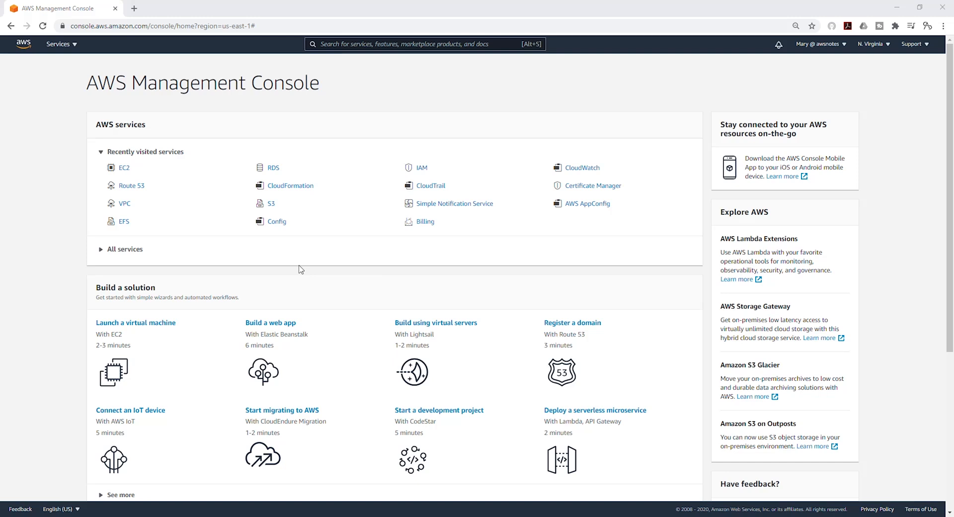
{"action": "mouse_move", "coordinate": [327, 167]}
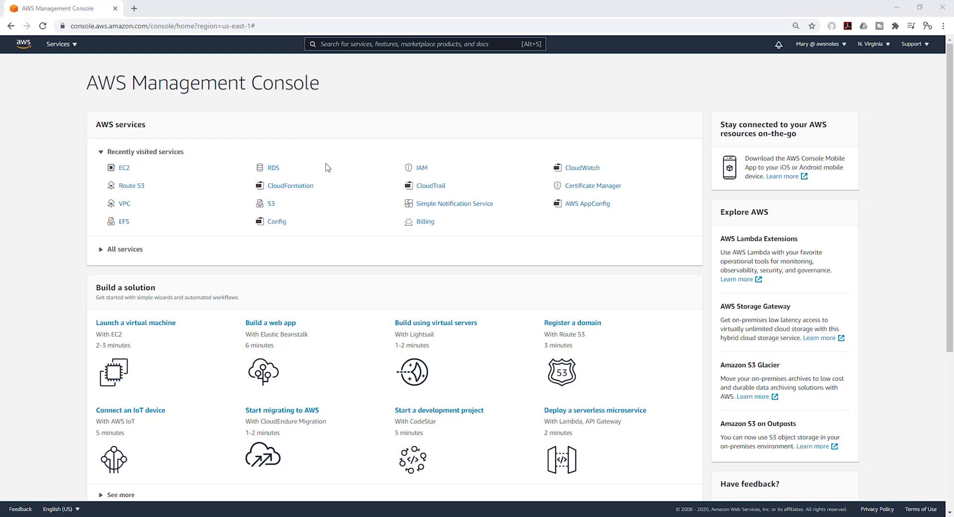
{"action": "mouse_move", "coordinate": [69, 58]}
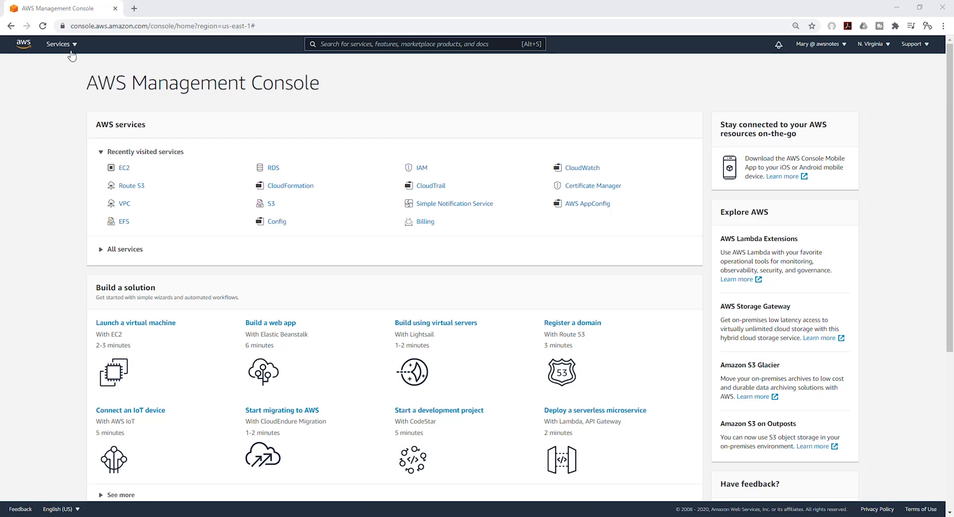
- Go to the EC2 service from the Services list
{"action": "left_click", "coordinate": [60, 44]}
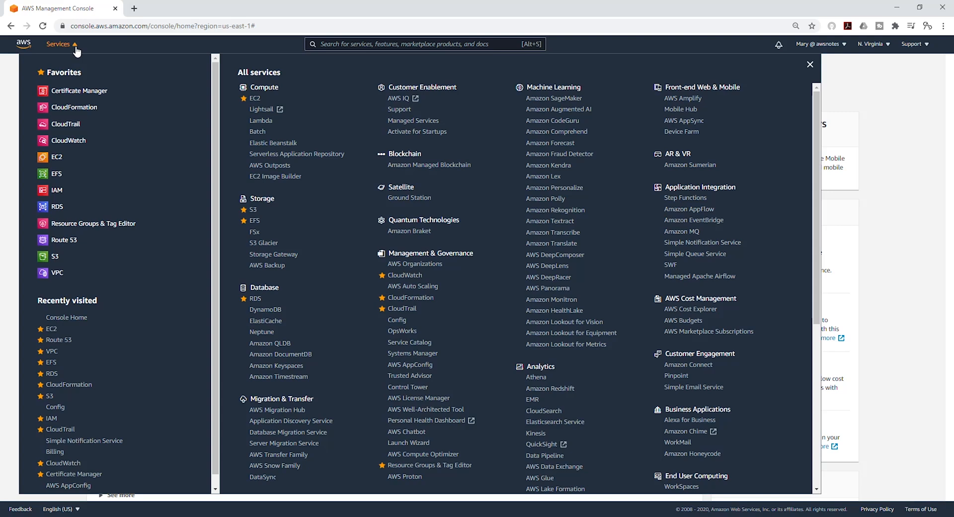
{"action": "mouse_move", "coordinate": [256, 99]}
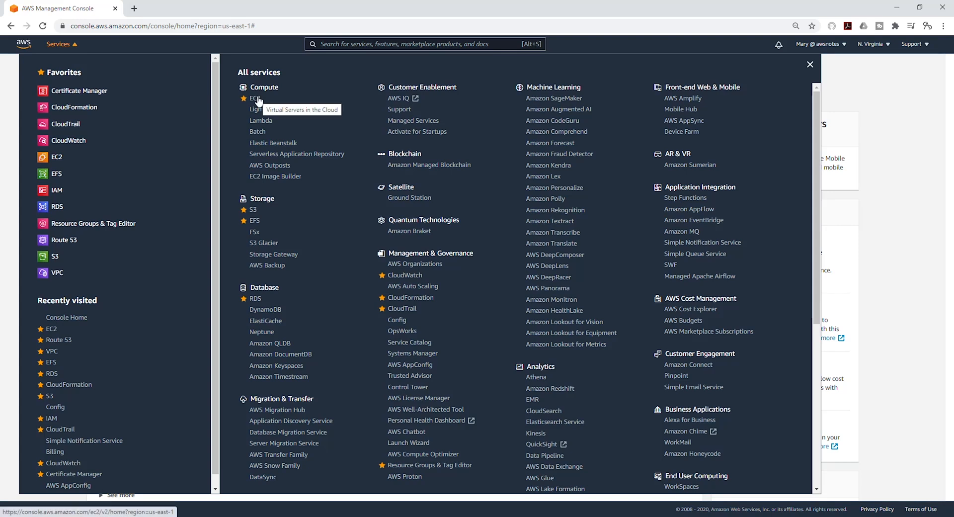
{"action": "left_click", "coordinate": [254, 99]}
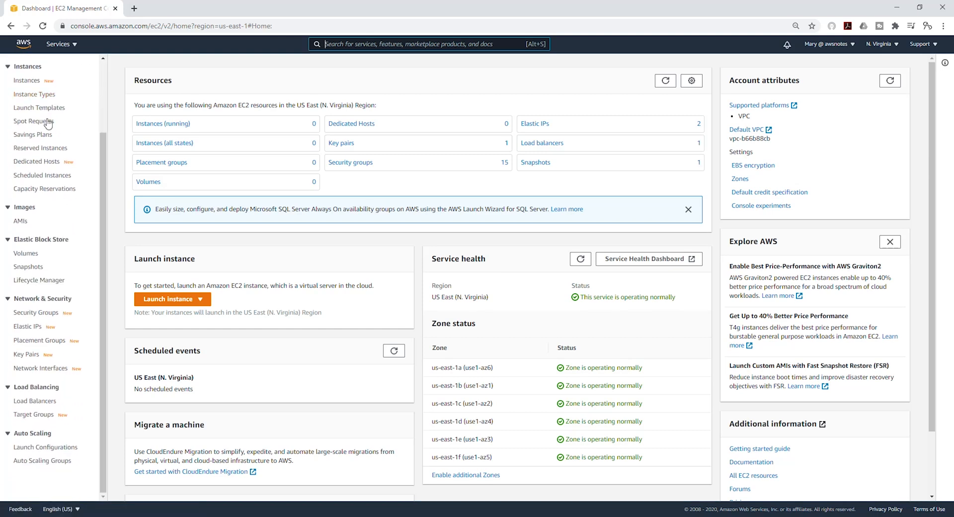
{"action": "mouse_move", "coordinate": [97, 361]}
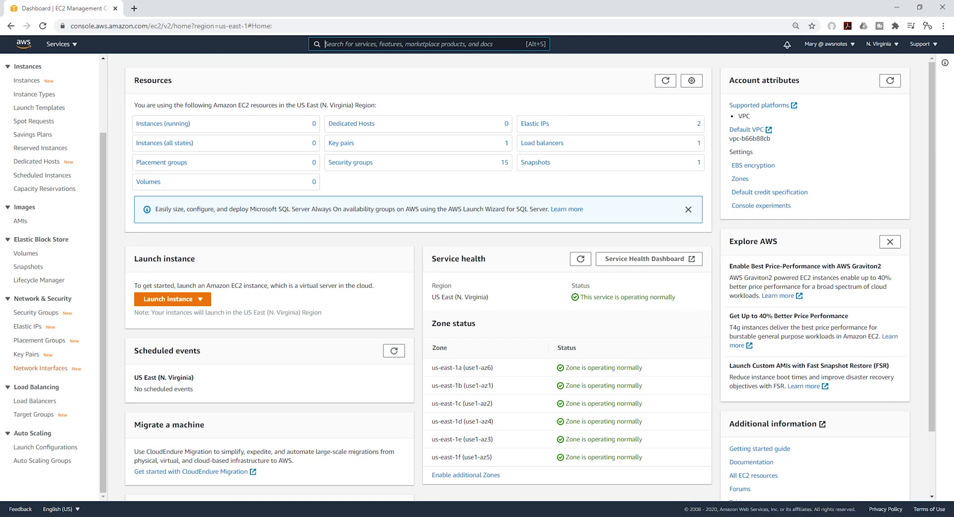
{"action": "mouse_move", "coordinate": [27, 356]}
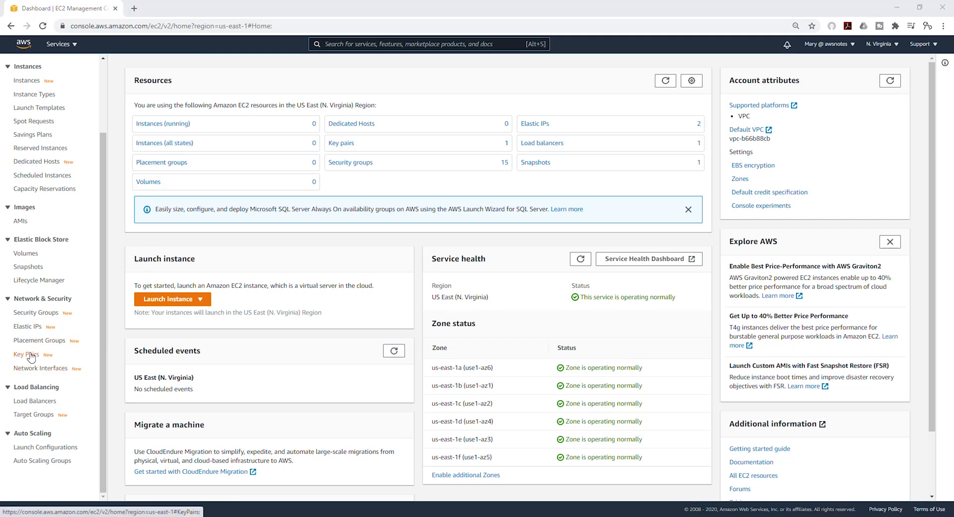
- Create a key pair named myec2key in ppk format from the Key Pairs page
{"action": "left_click", "coordinate": [27, 354]}
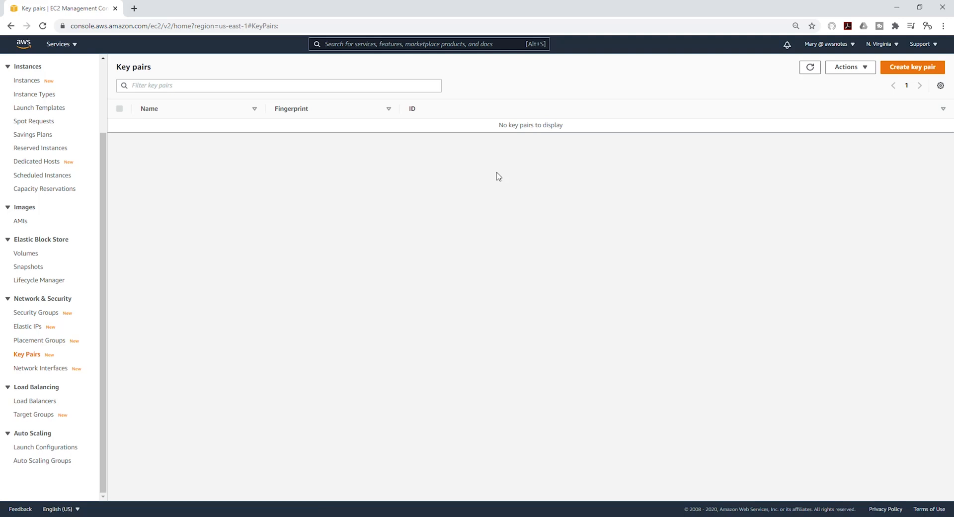
{"action": "mouse_move", "coordinate": [913, 70]}
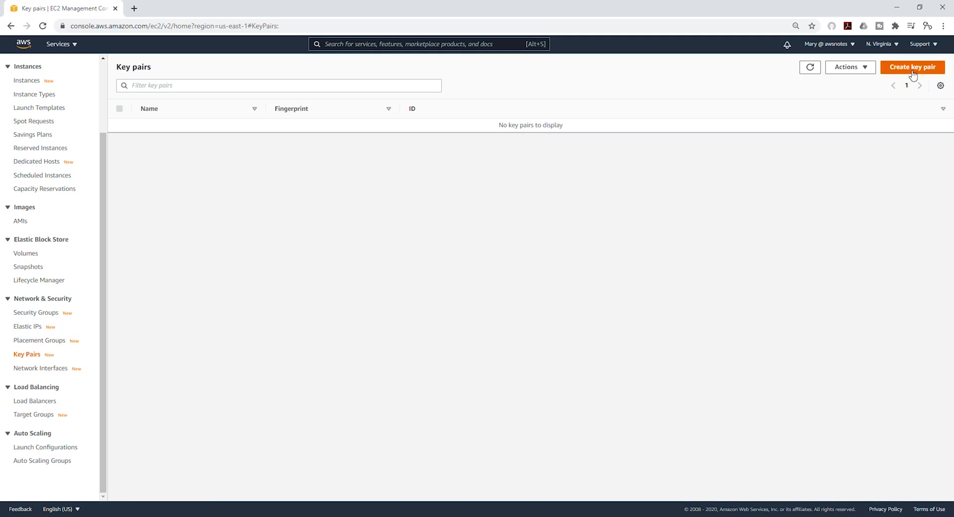
{"action": "left_click", "coordinate": [912, 66]}
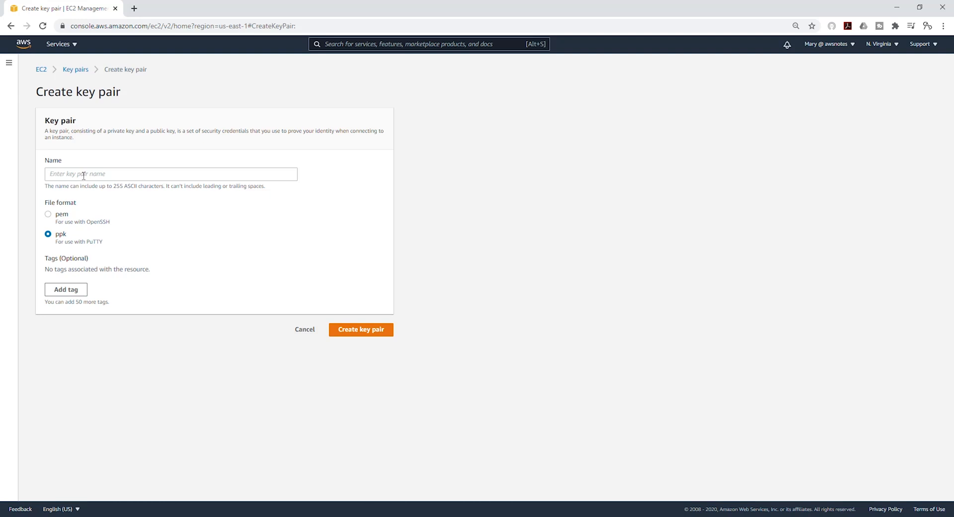
{"action": "type", "text": "myec2key"}
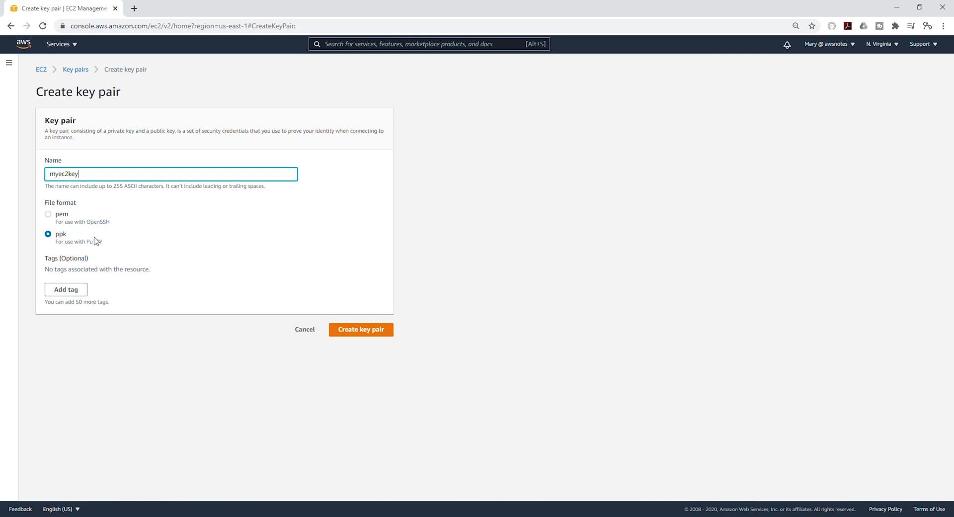
{"action": "mouse_move", "coordinate": [111, 240]}
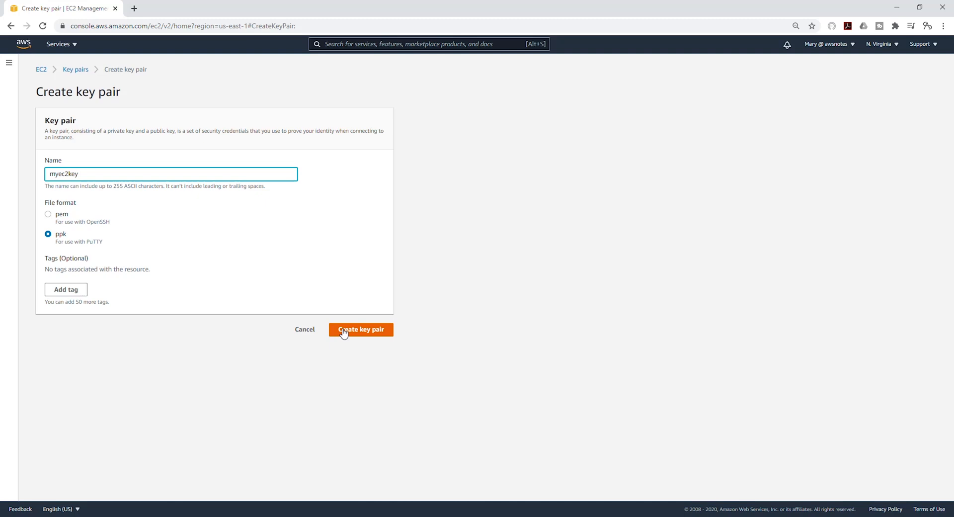
{"action": "left_click", "coordinate": [360, 330]}
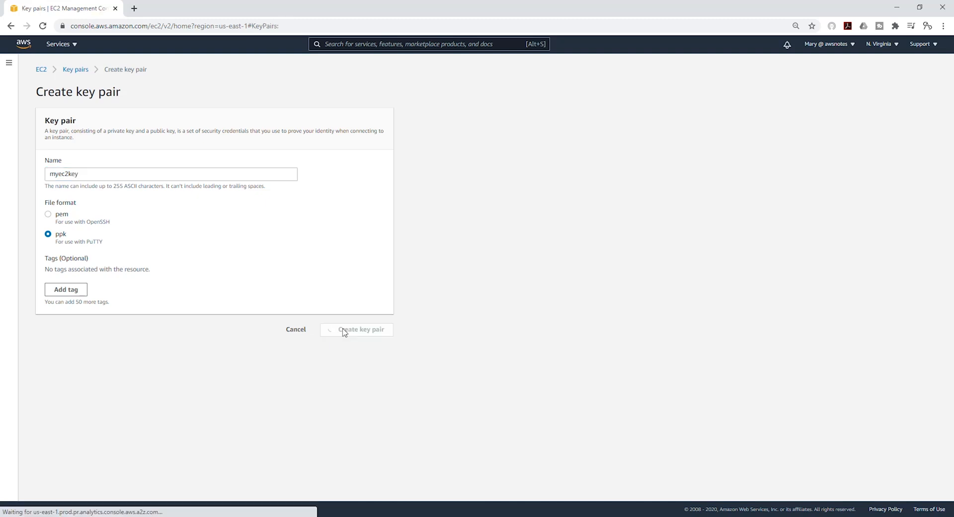
{"action": "left_click", "coordinate": [360, 330]}
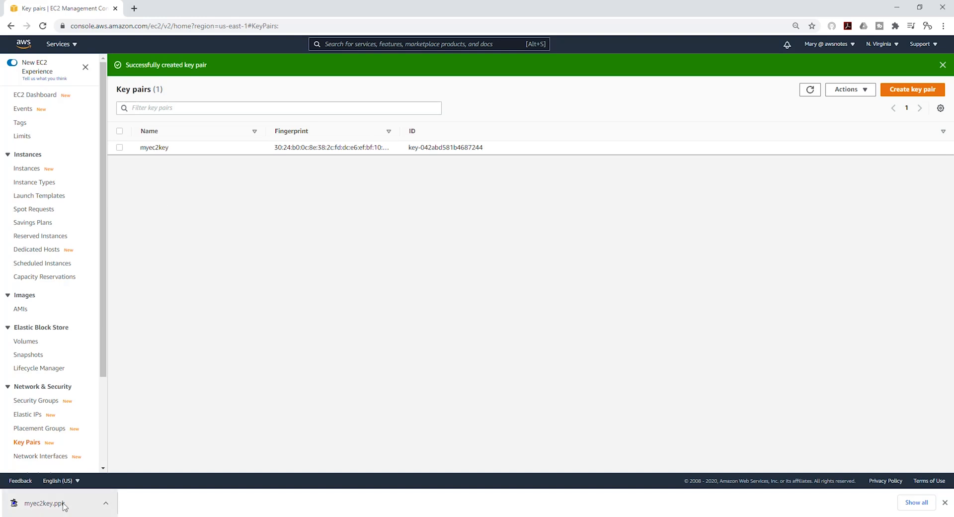
{"action": "mouse_move", "coordinate": [40, 509]}
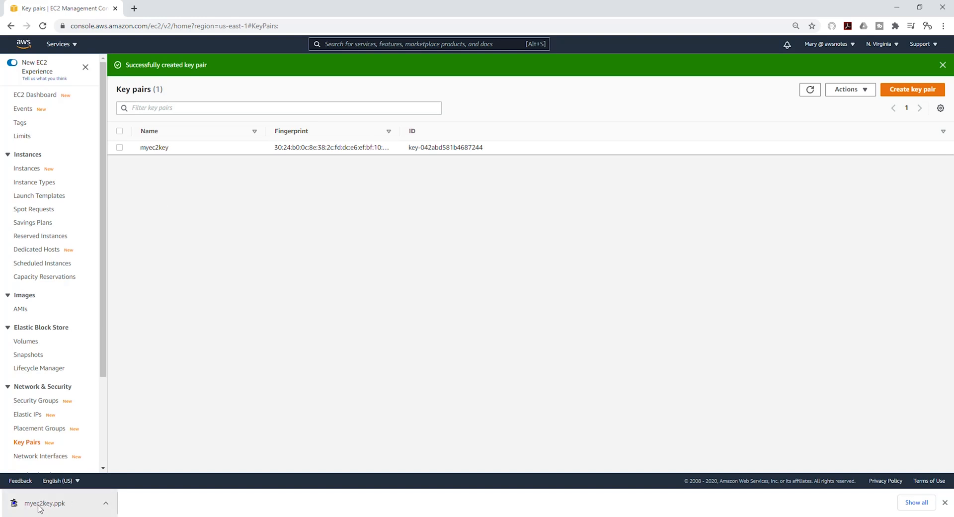
{"action": "mouse_move", "coordinate": [444, 344]}
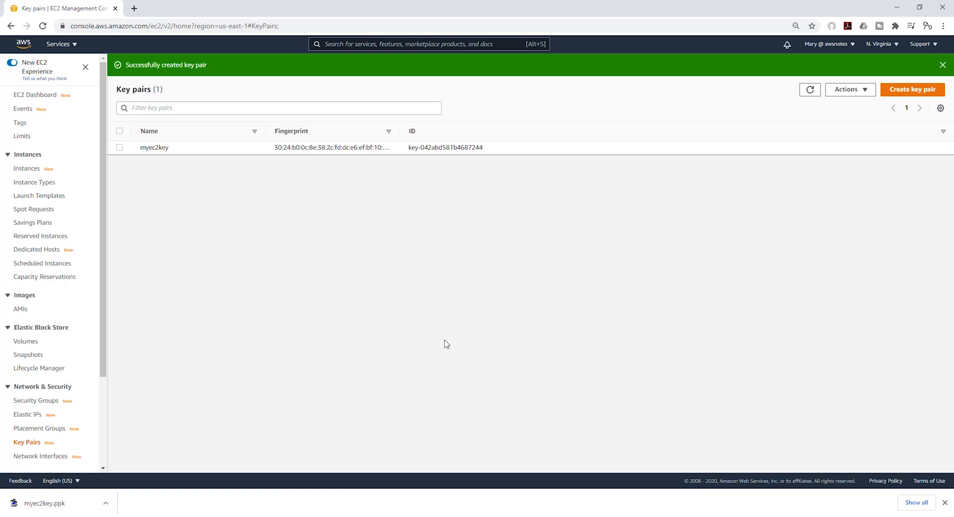
{"action": "mouse_move", "coordinate": [229, 335]}
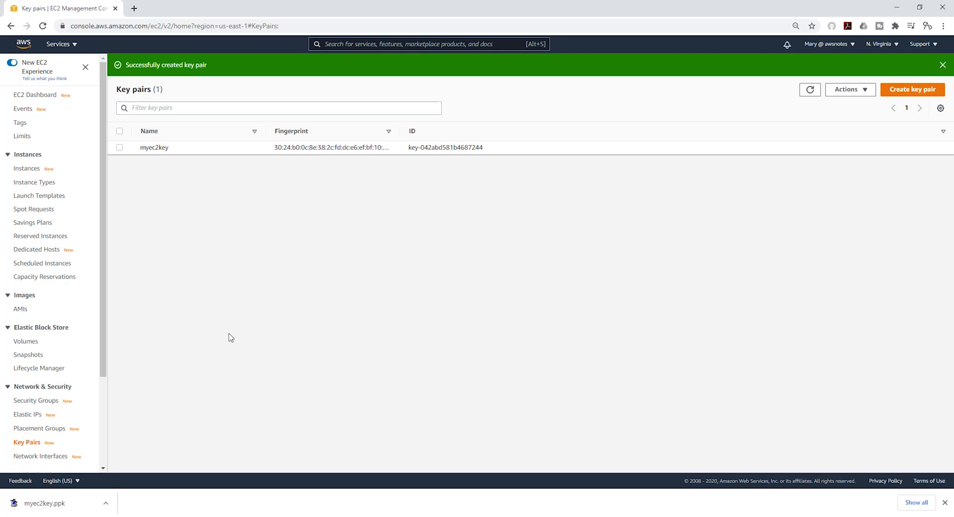
{"action": "mouse_move", "coordinate": [93, 411]}
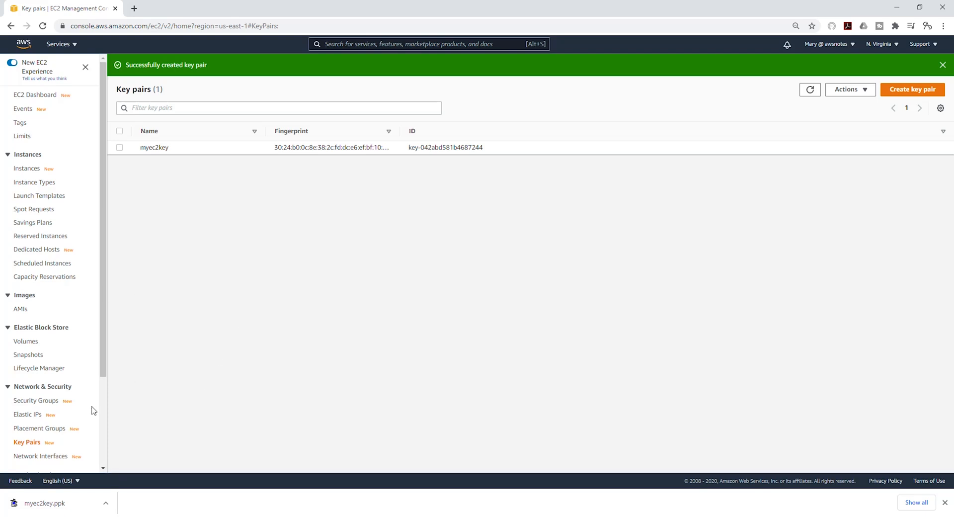
{"action": "mouse_move", "coordinate": [62, 407]}
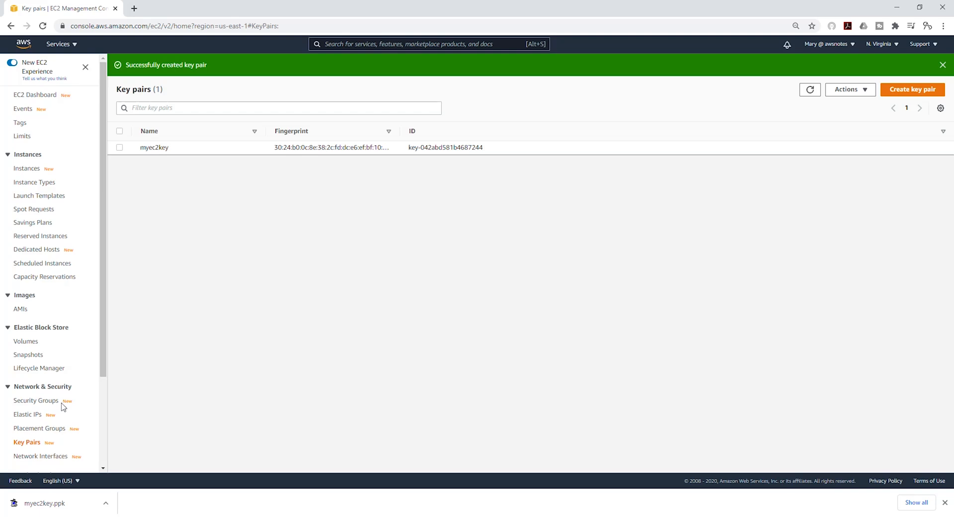
{"action": "mouse_move", "coordinate": [26, 101]}
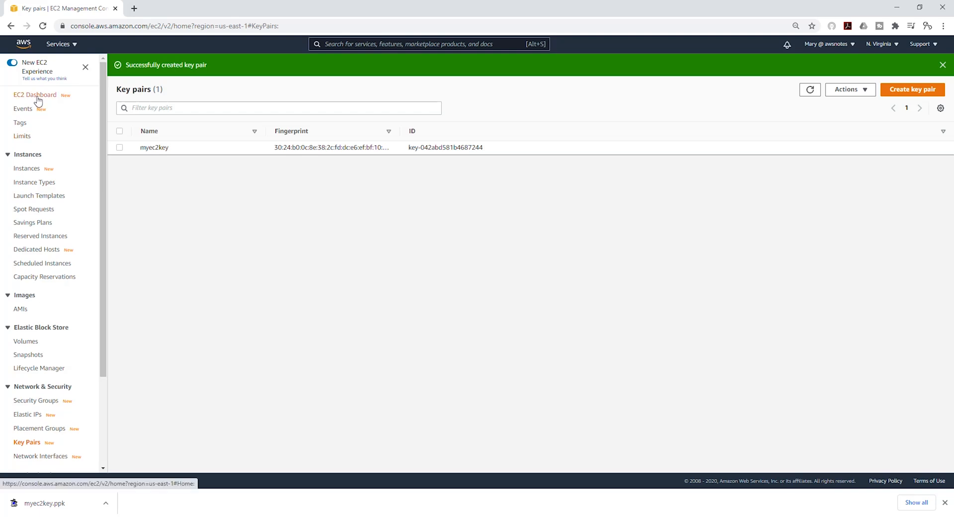
- View the instances list from the EC2 dashboard and start the launch-instance wizard
{"action": "left_click", "coordinate": [30, 94]}
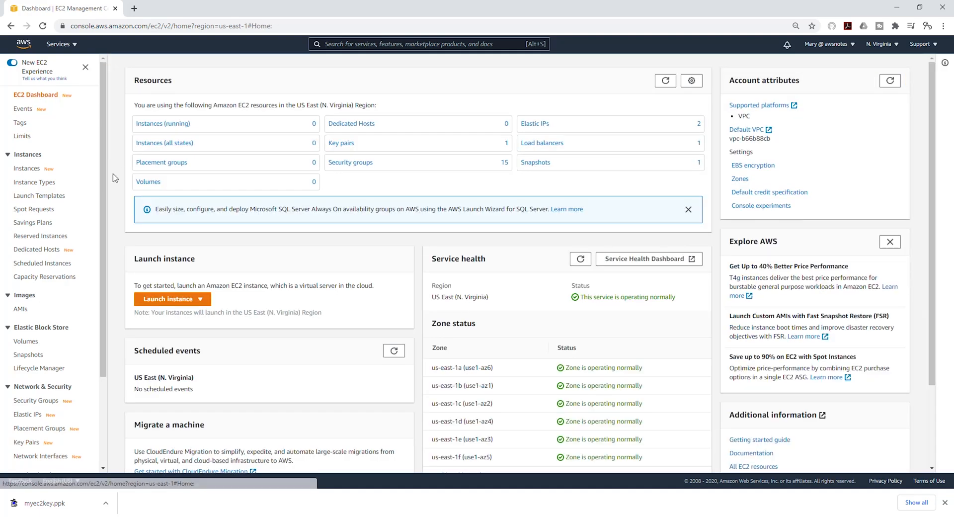
{"action": "mouse_move", "coordinate": [155, 129]}
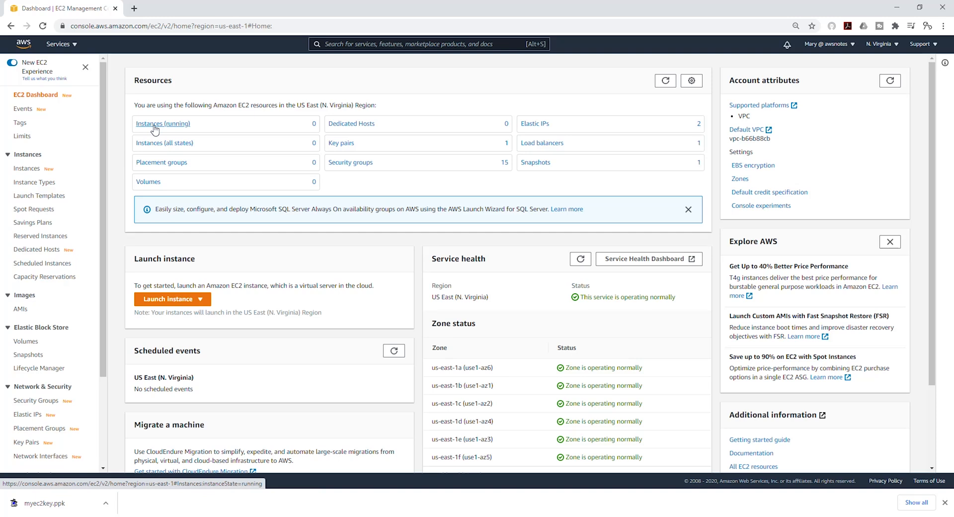
{"action": "left_click", "coordinate": [163, 124]}
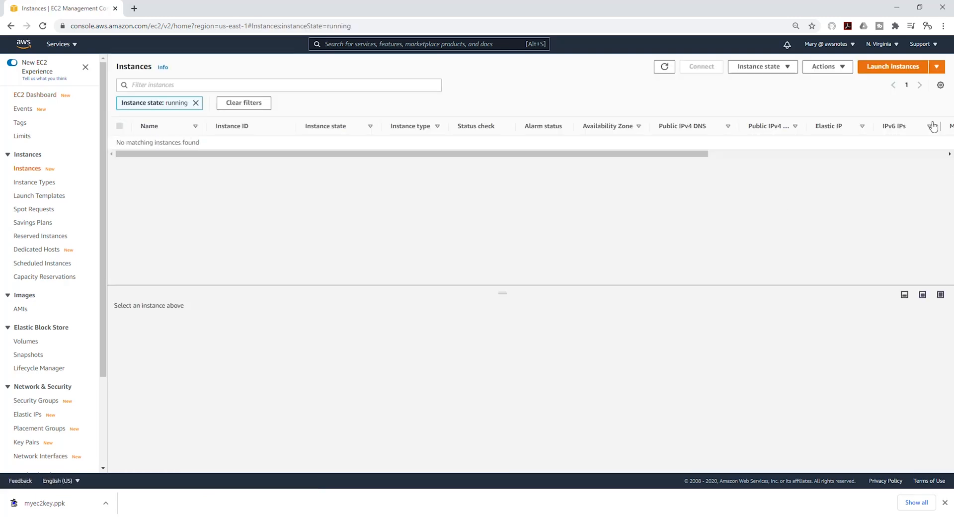
{"action": "mouse_move", "coordinate": [883, 74]}
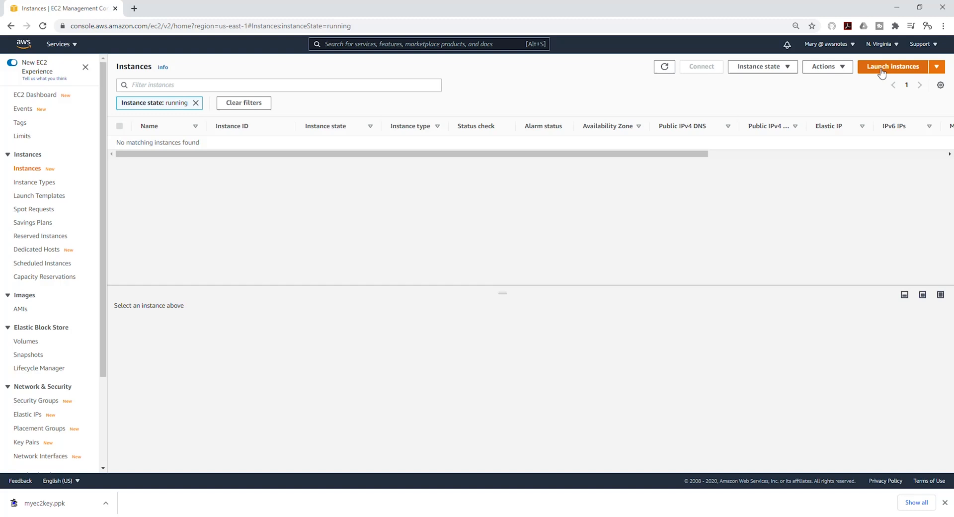
{"action": "left_click", "coordinate": [893, 66]}
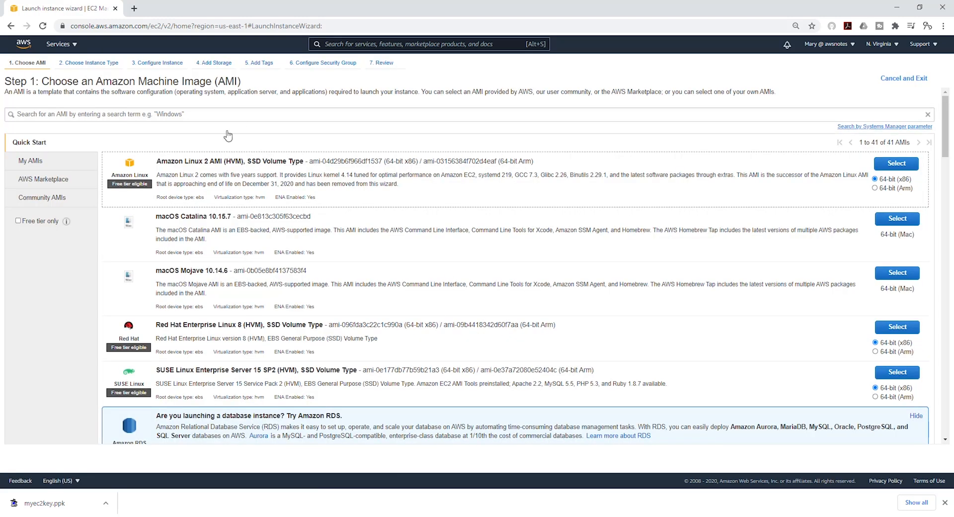
{"action": "mouse_move", "coordinate": [753, 205]}
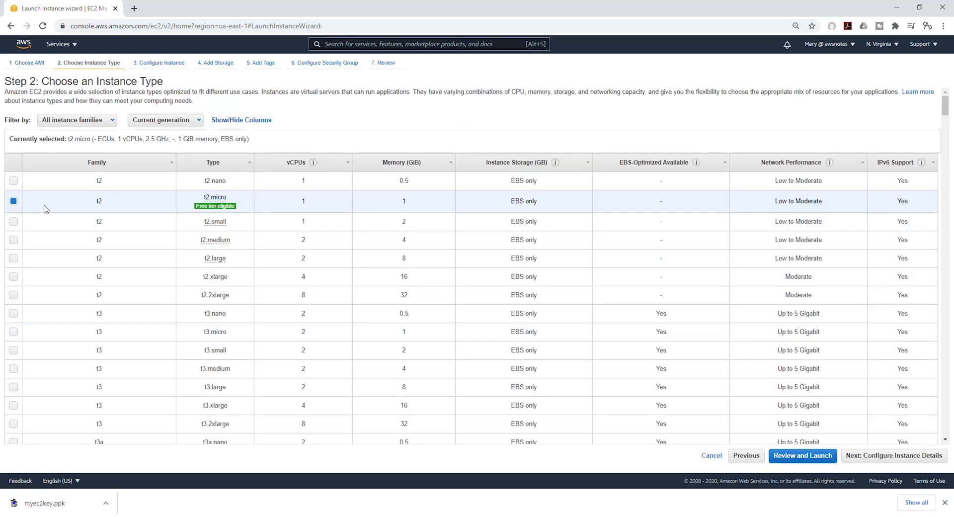
{"action": "mouse_move", "coordinate": [860, 459]}
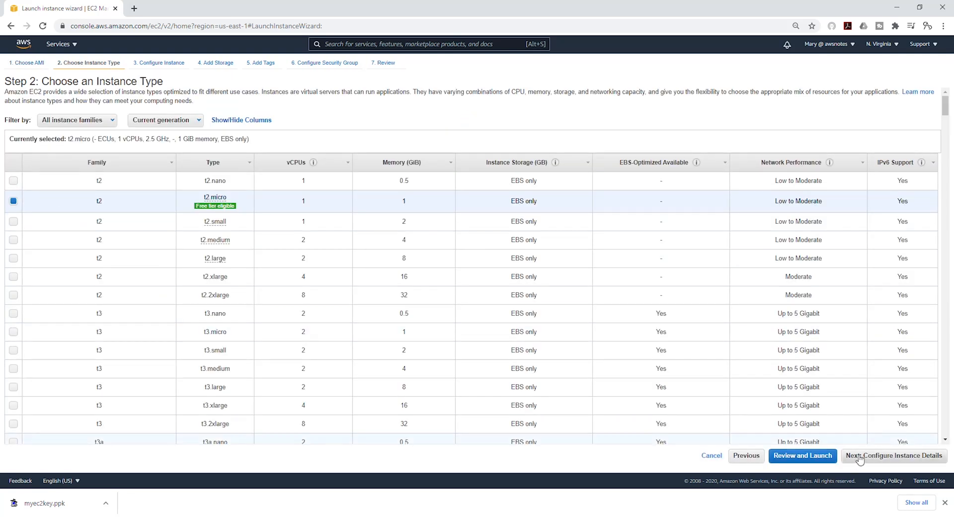
- Place the instance in the us-east-1a subnet and advance to the storage step
{"action": "left_click", "coordinate": [895, 455]}
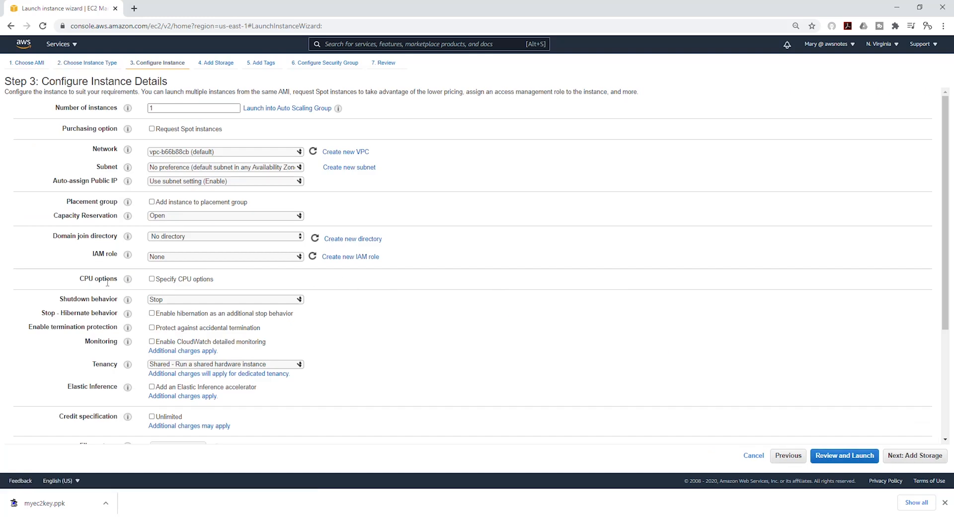
{"action": "mouse_move", "coordinate": [159, 157]}
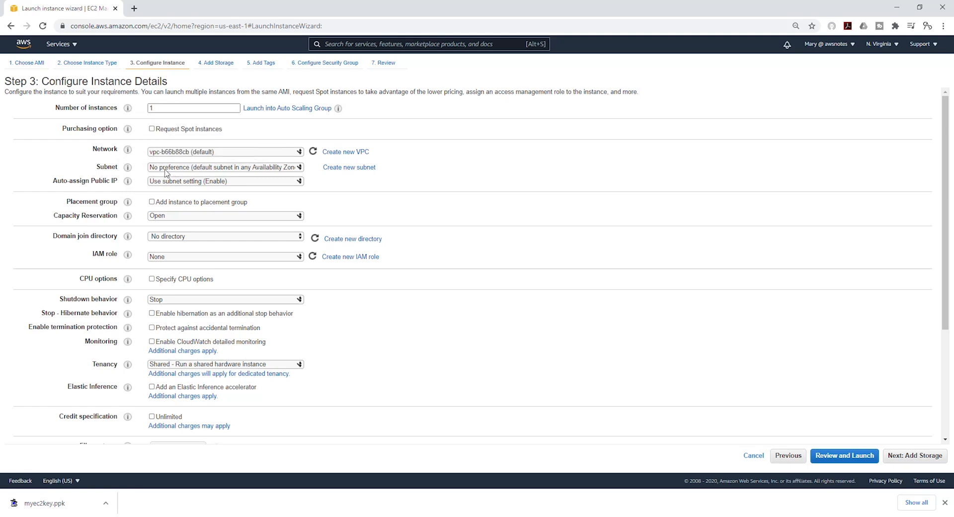
{"action": "mouse_move", "coordinate": [185, 304]}
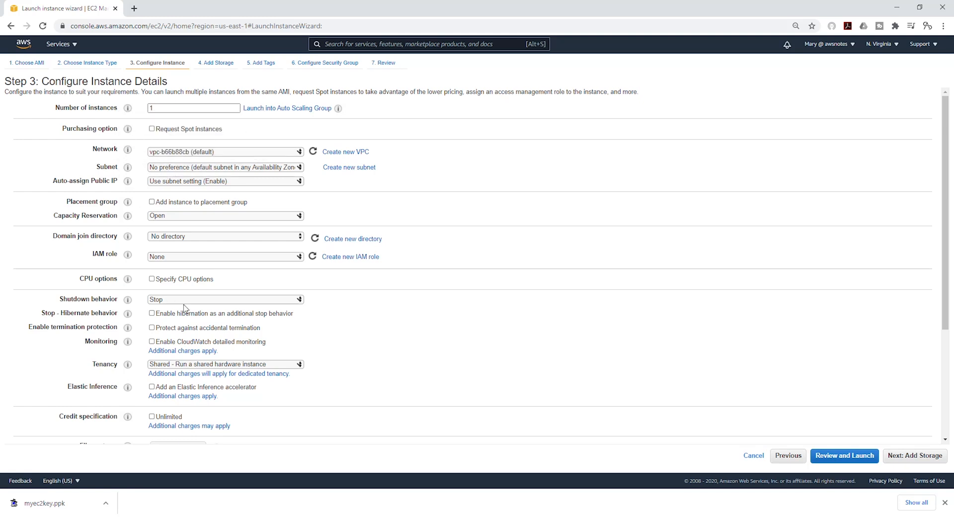
{"action": "mouse_move", "coordinate": [177, 240]}
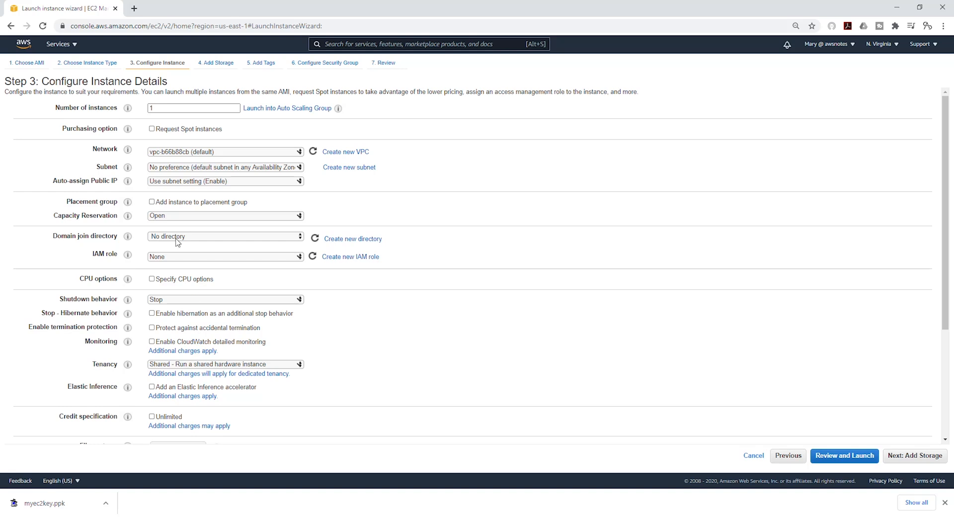
{"action": "mouse_move", "coordinate": [138, 146]}
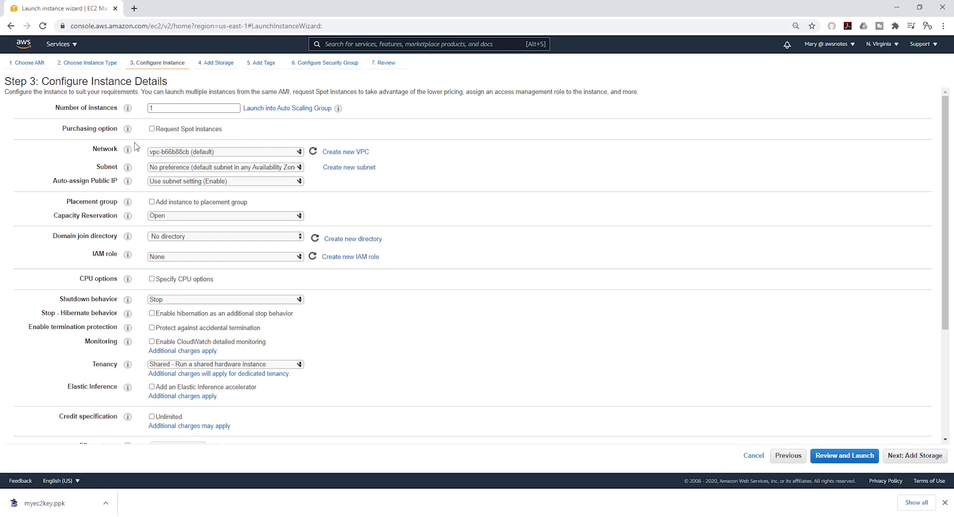
{"action": "mouse_move", "coordinate": [231, 172]}
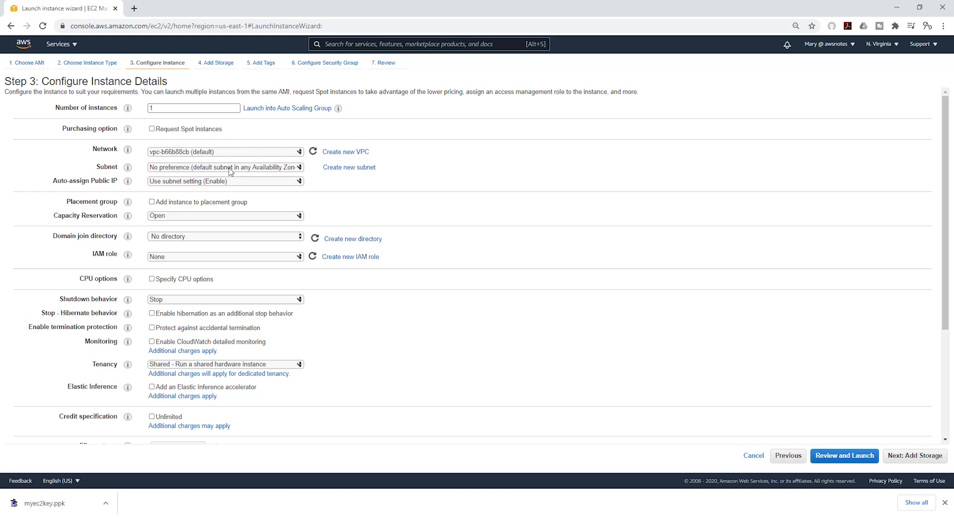
{"action": "left_click", "coordinate": [224, 167]}
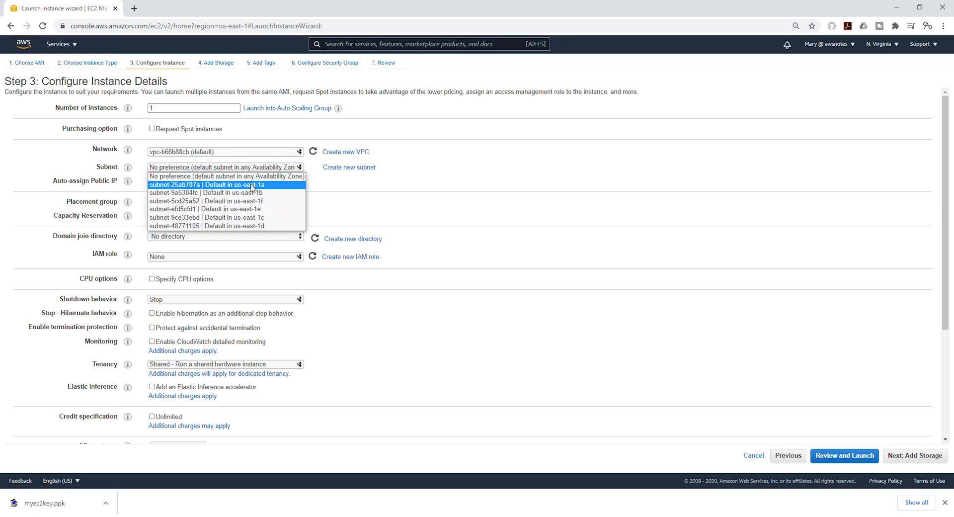
{"action": "left_click", "coordinate": [215, 185]}
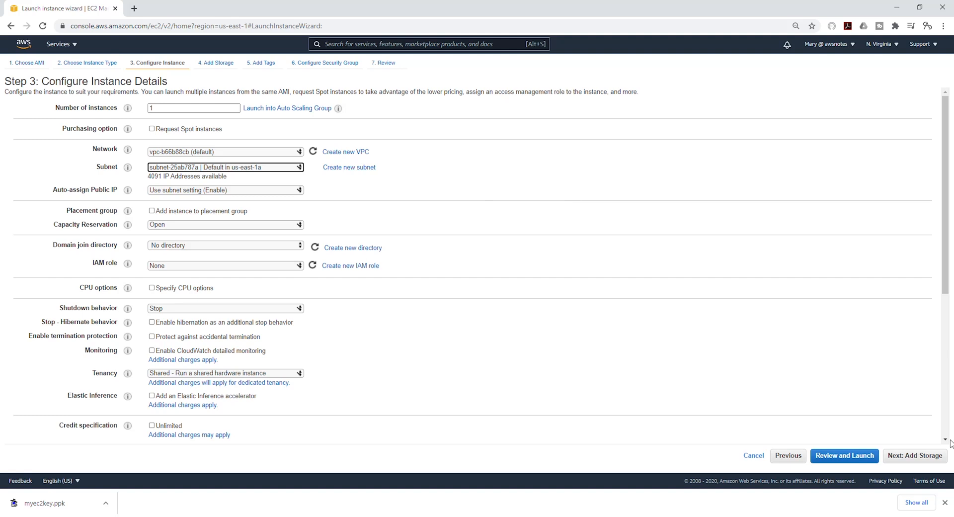
{"action": "left_click", "coordinate": [914, 455]}
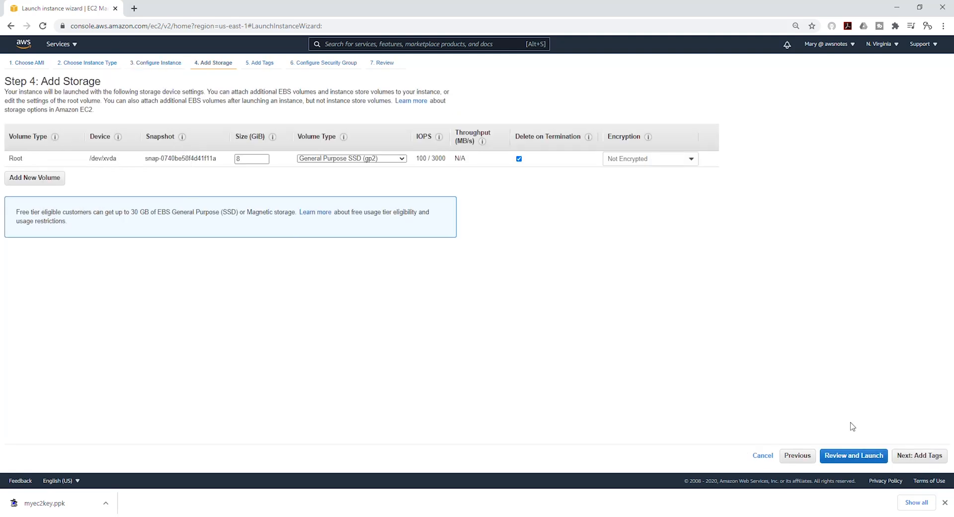
- Add a Name tag with value Server 1 and advance to the security group step
{"action": "left_click", "coordinate": [919, 456]}
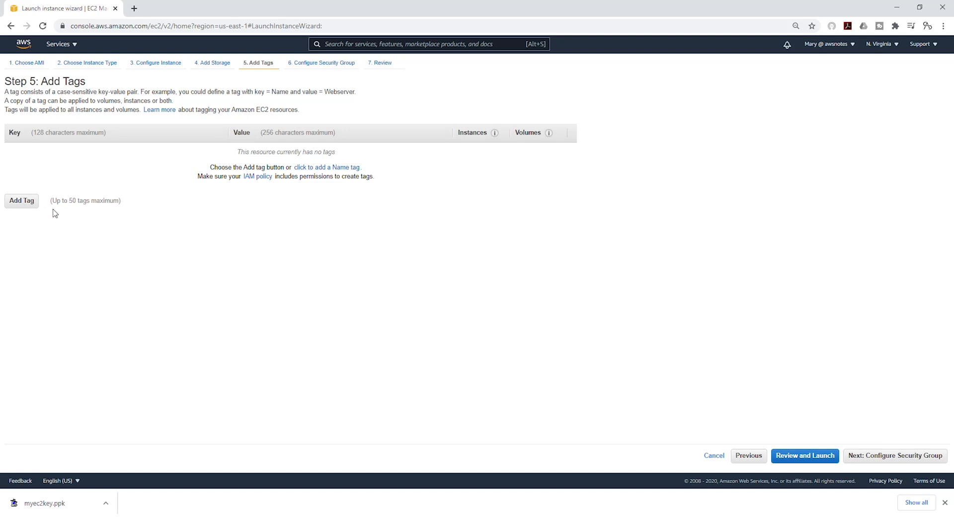
{"action": "mouse_move", "coordinate": [35, 221]}
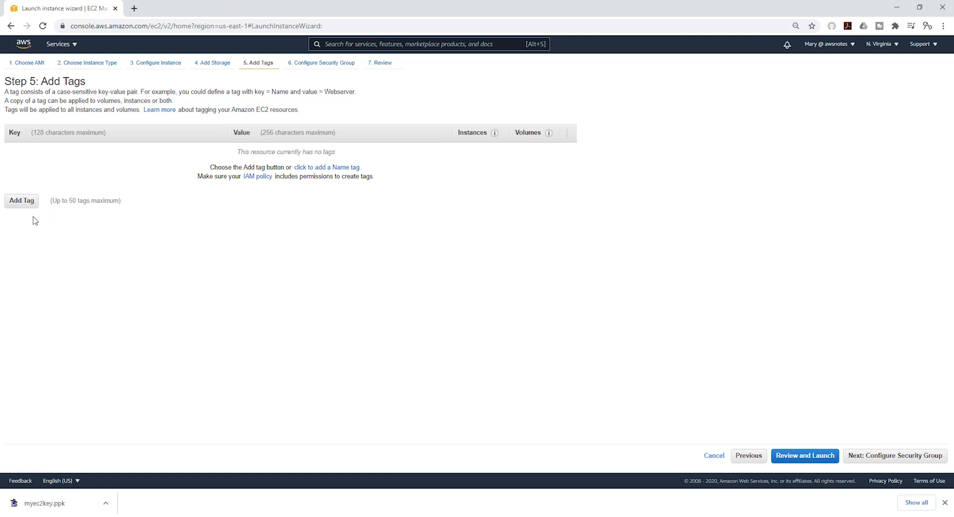
{"action": "left_click", "coordinate": [21, 201]}
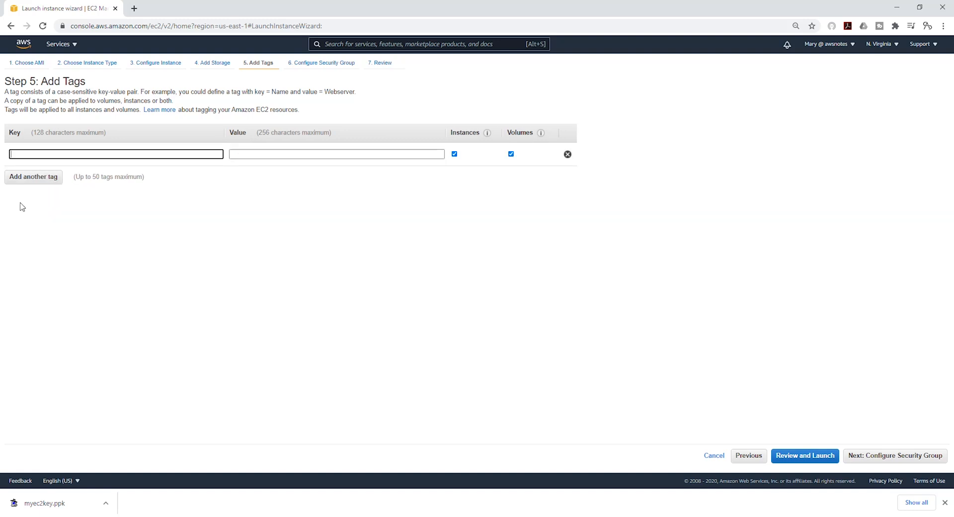
{"action": "type", "text": "n"}
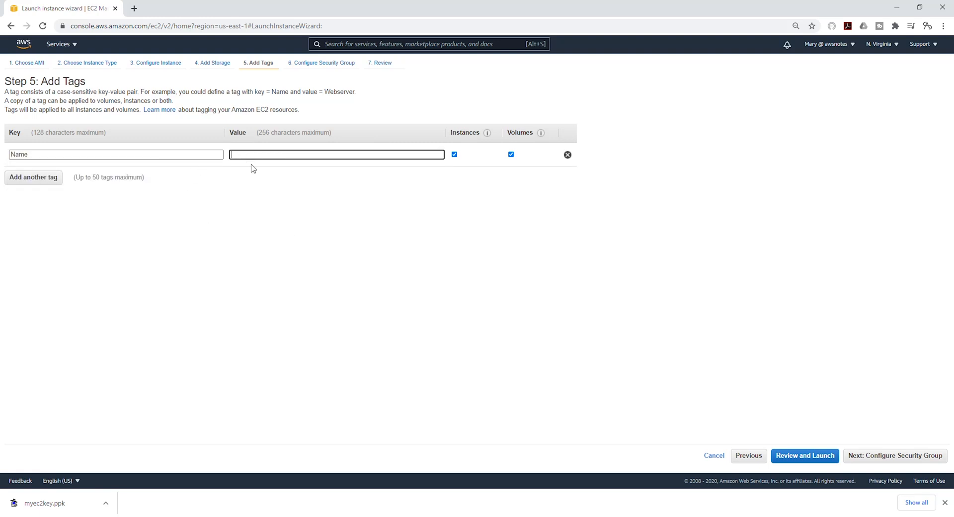
{"action": "type", "text": "Server 1"}
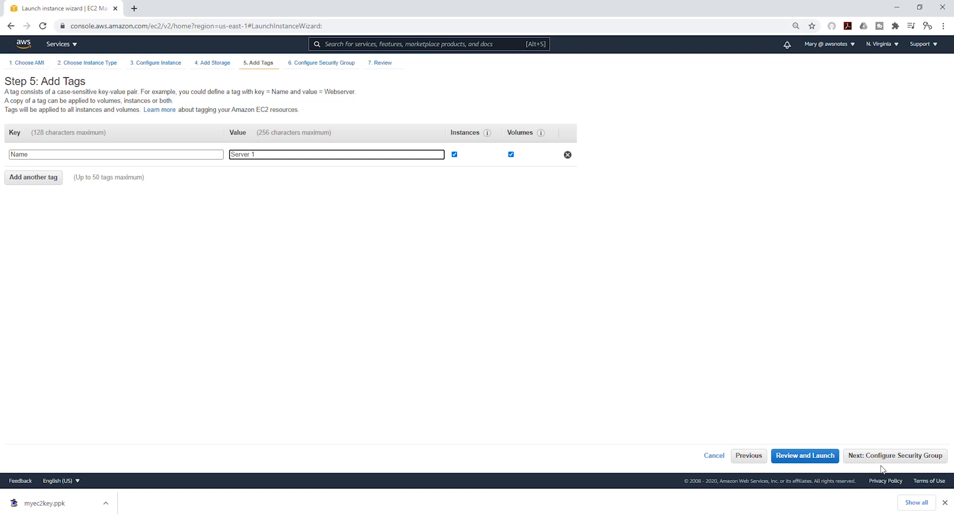
{"action": "left_click", "coordinate": [894, 456]}
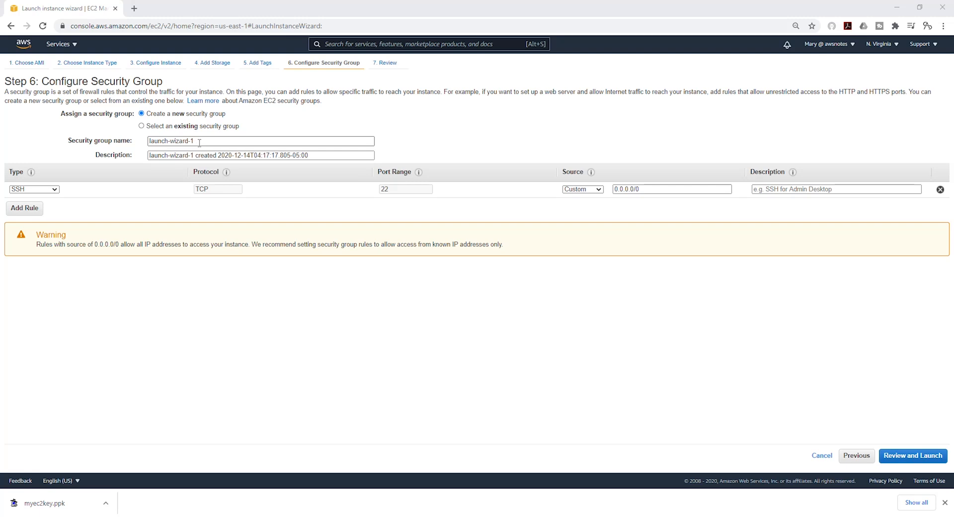
- Rename the new security group to Myec2SG
{"action": "double_click", "coordinate": [171, 141]}
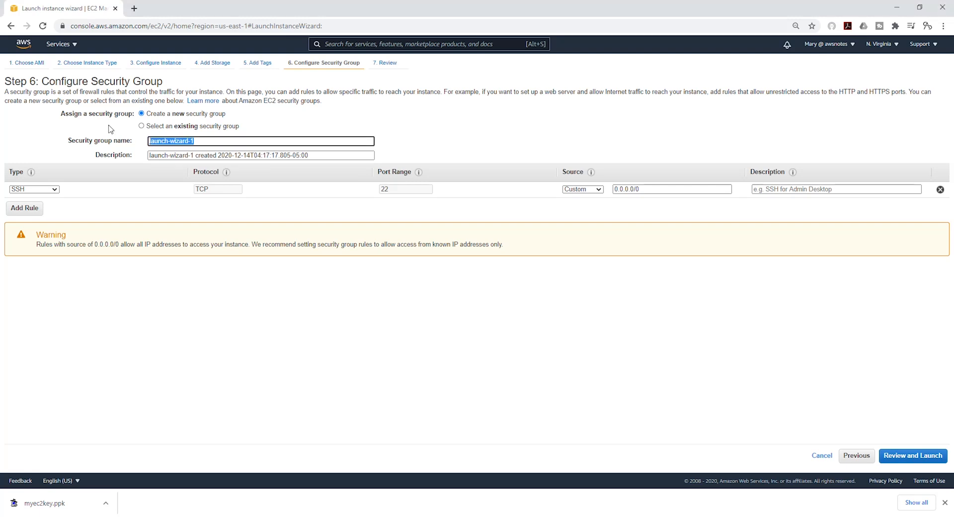
{"action": "type", "text": "Myec2SG"}
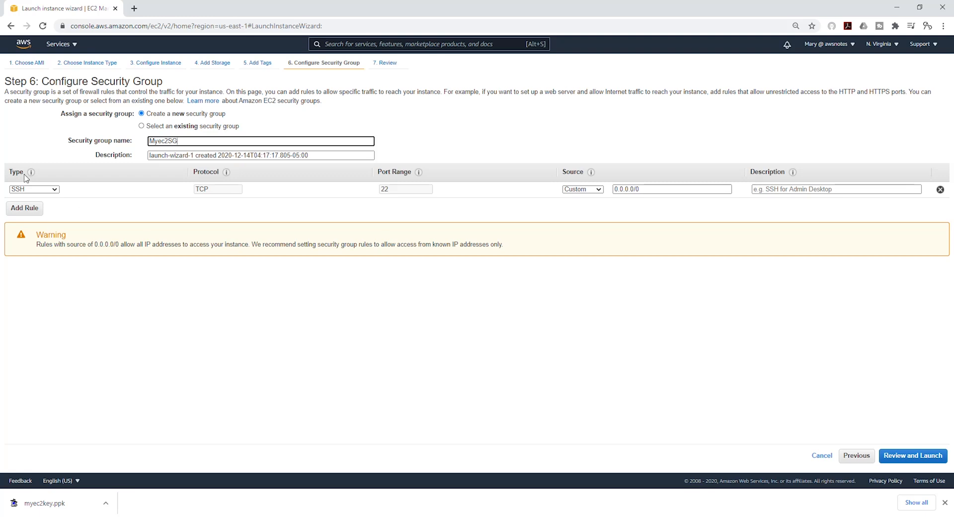
{"action": "mouse_move", "coordinate": [28, 212]}
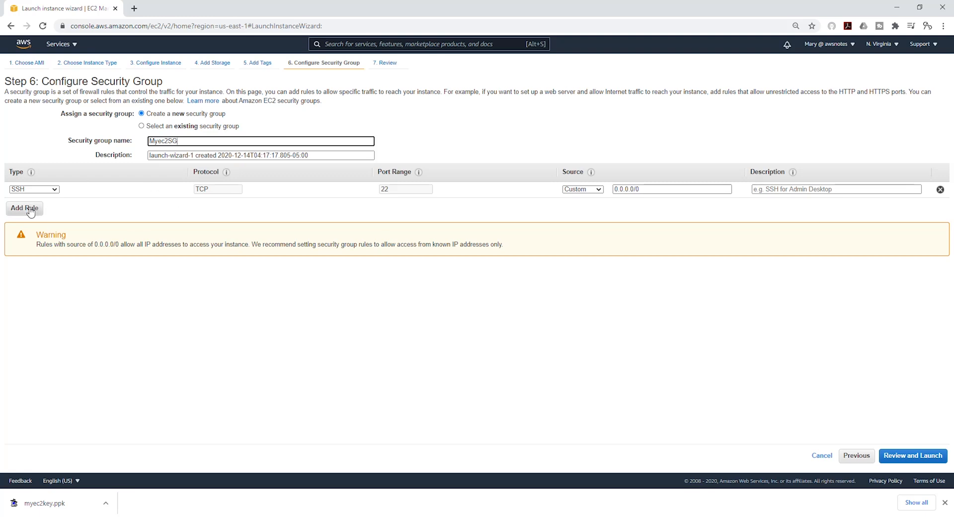
{"action": "mouse_move", "coordinate": [352, 200]}
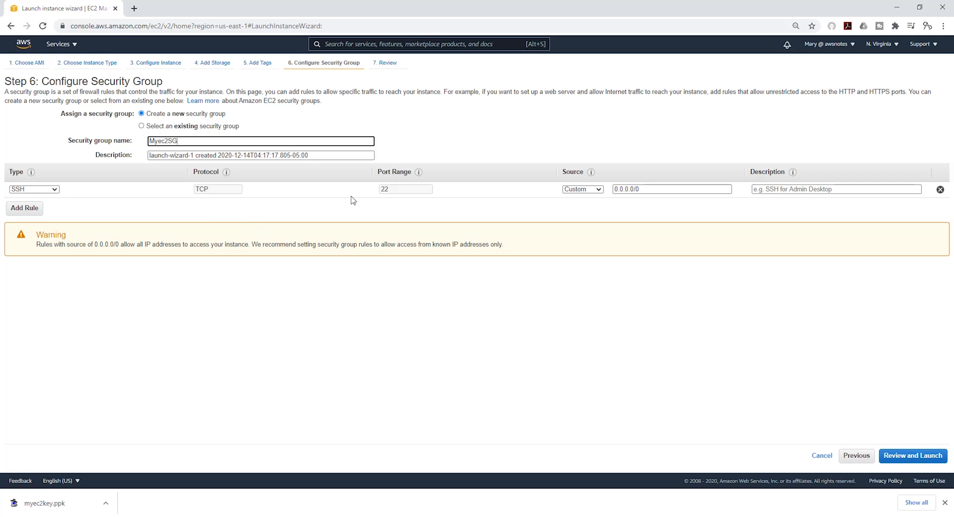
{"action": "mouse_move", "coordinate": [44, 204]}
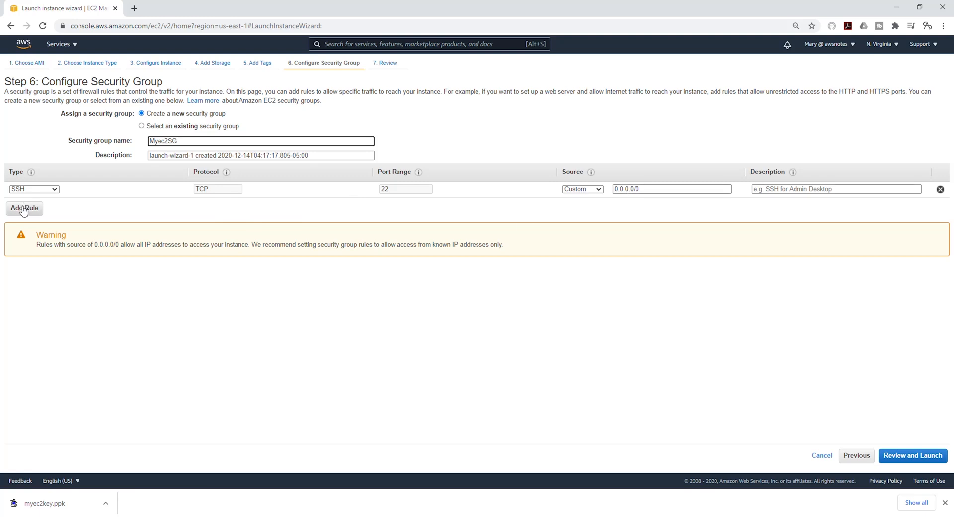
- Add an HTTP rule on port 80 beside SSH and proceed to the review page
{"action": "left_click", "coordinate": [24, 208]}
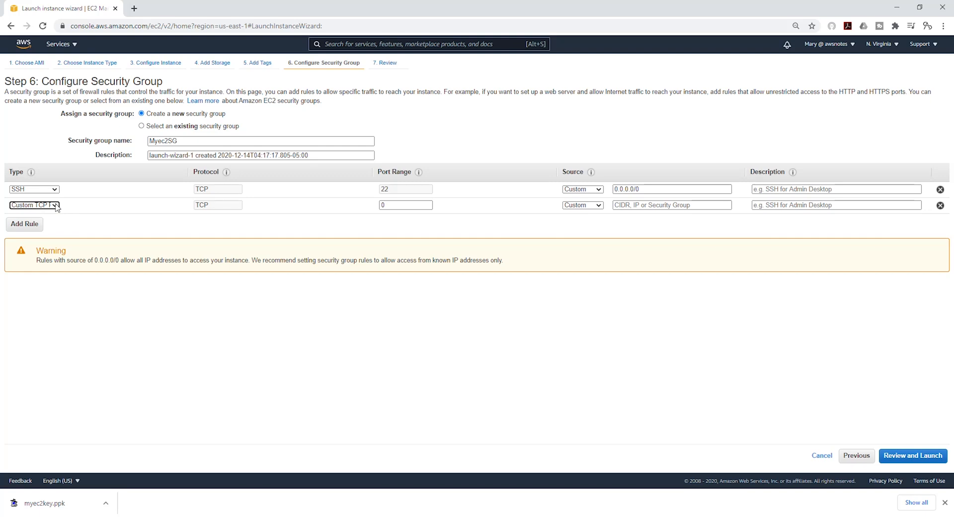
{"action": "left_click", "coordinate": [33, 205]}
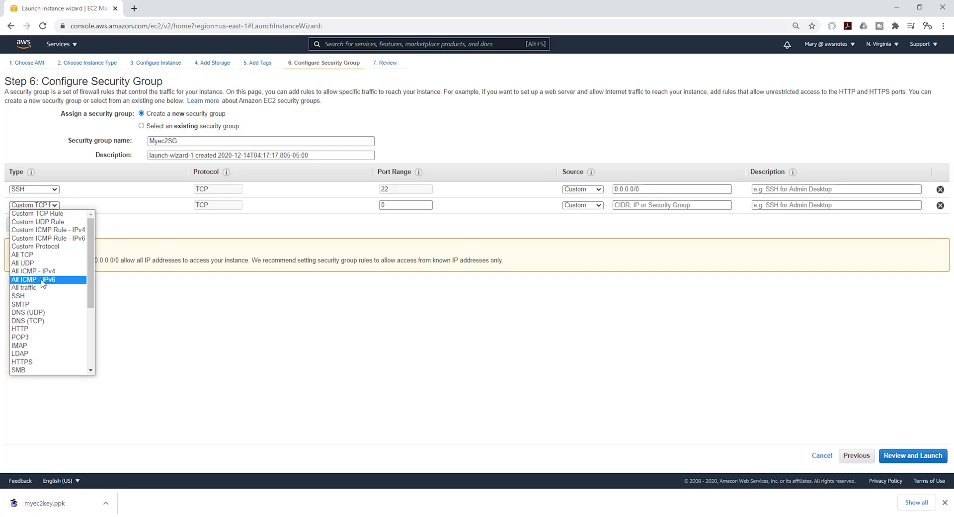
{"action": "left_click", "coordinate": [20, 328]}
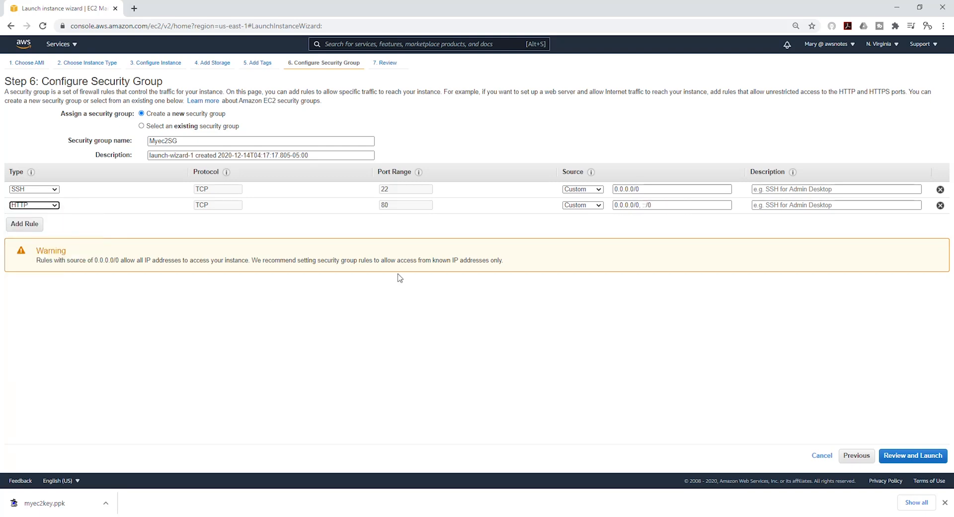
{"action": "left_click", "coordinate": [672, 205]}
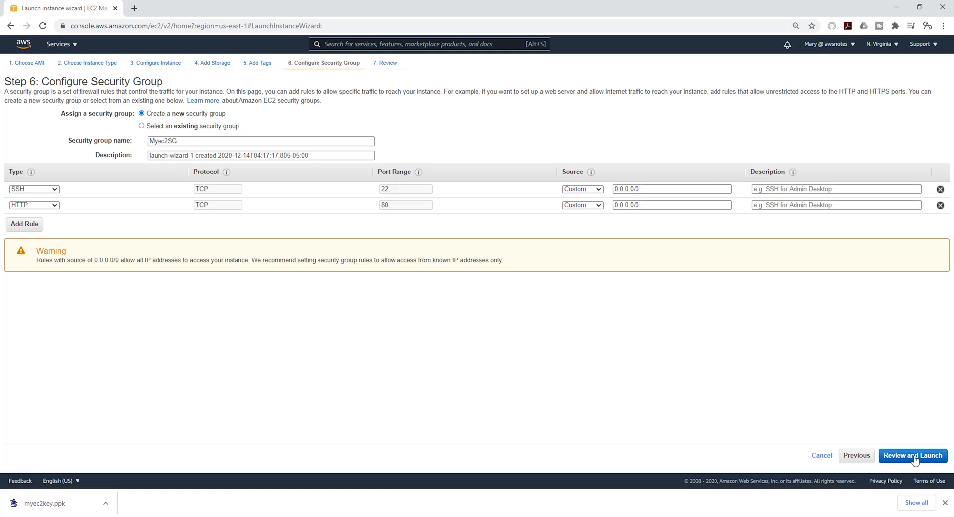
{"action": "left_click", "coordinate": [913, 455]}
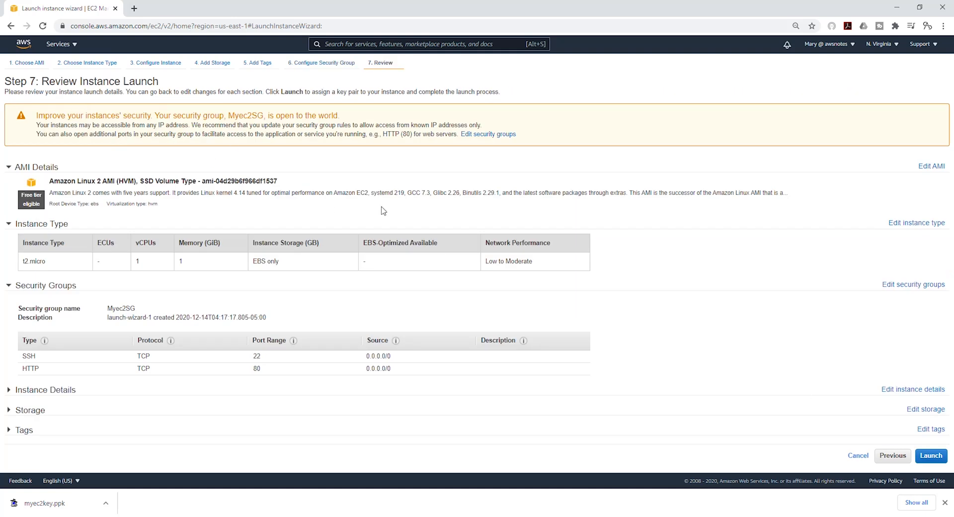
- Launch the instance with the existing myec2key key pair, acknowledging the private key file
{"action": "left_click", "coordinate": [930, 457]}
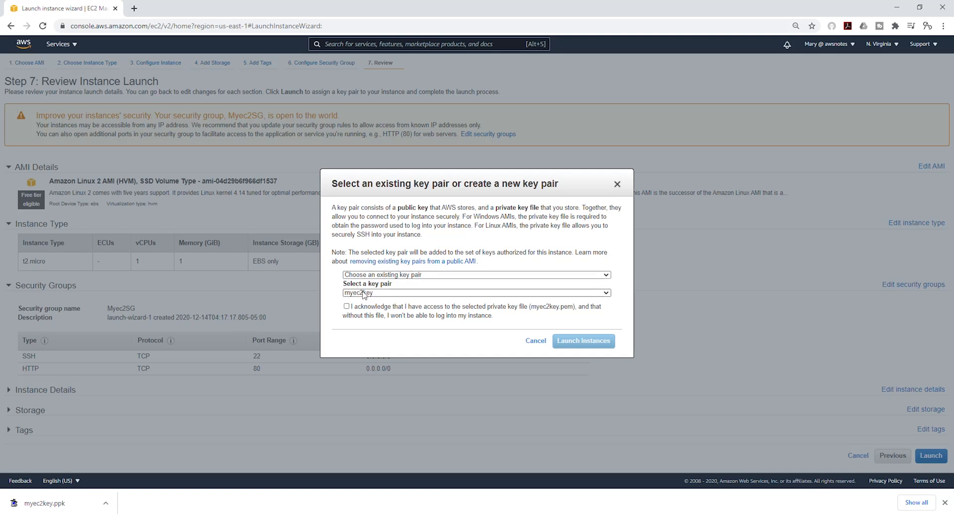
{"action": "left_click", "coordinate": [345, 306]}
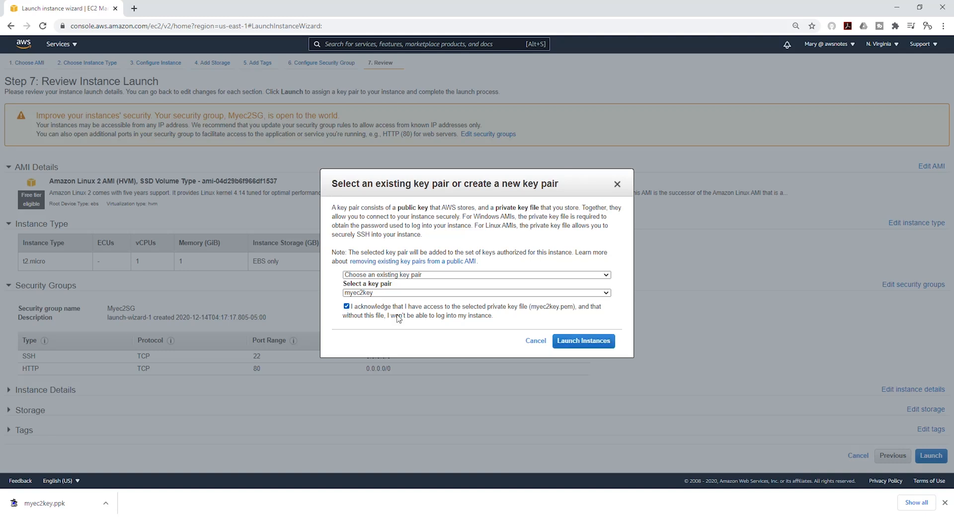
{"action": "left_click", "coordinate": [583, 340]}
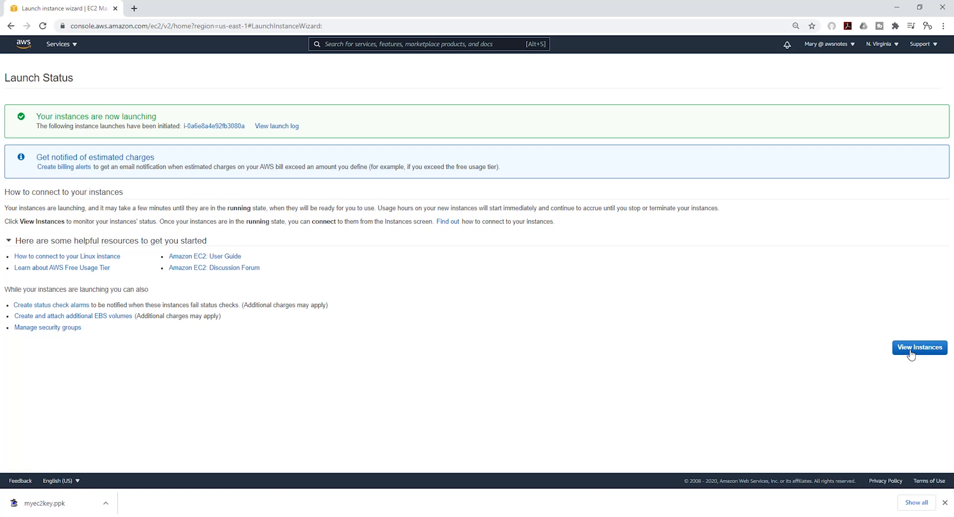
- Show all instances with the running-only filter cleared so Server 1 appears
{"action": "left_click", "coordinate": [919, 347]}
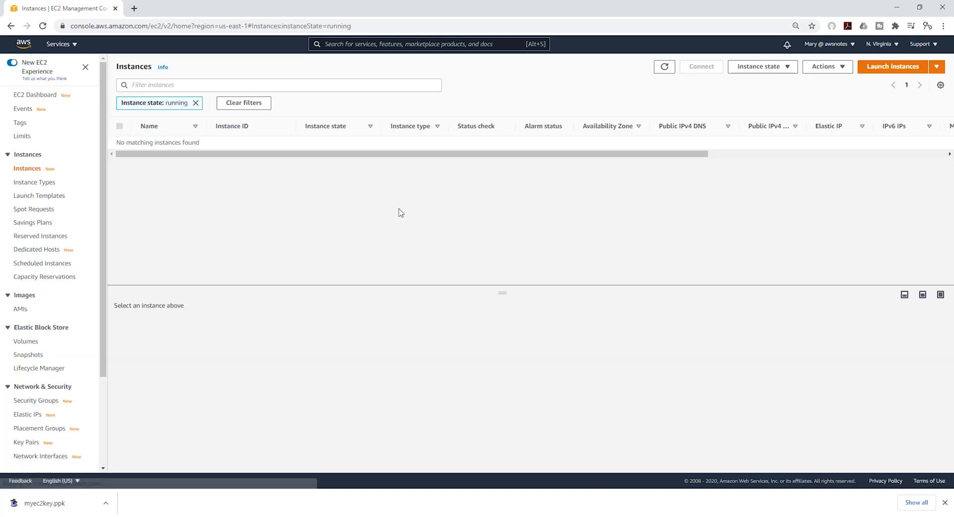
{"action": "left_click", "coordinate": [196, 104]}
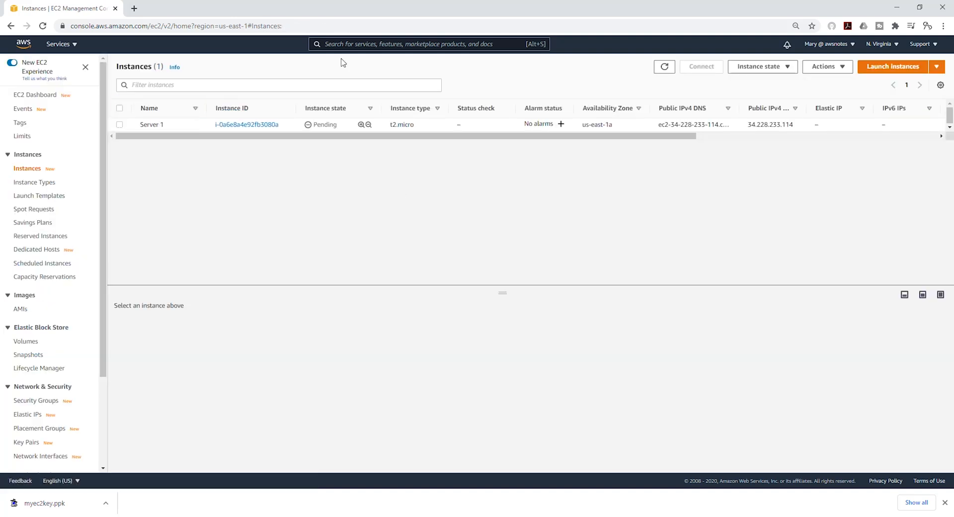
{"action": "mouse_move", "coordinate": [296, 108]}
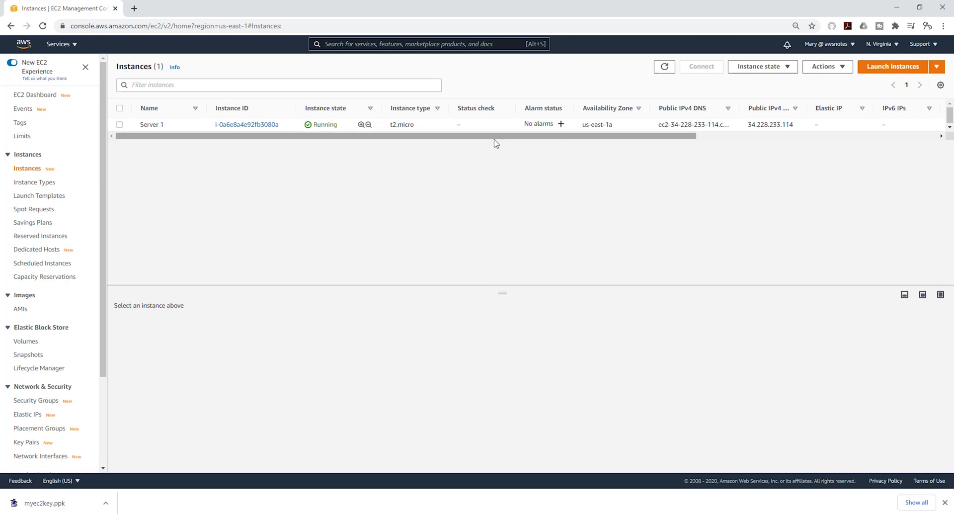
{"action": "mouse_move", "coordinate": [507, 142]}
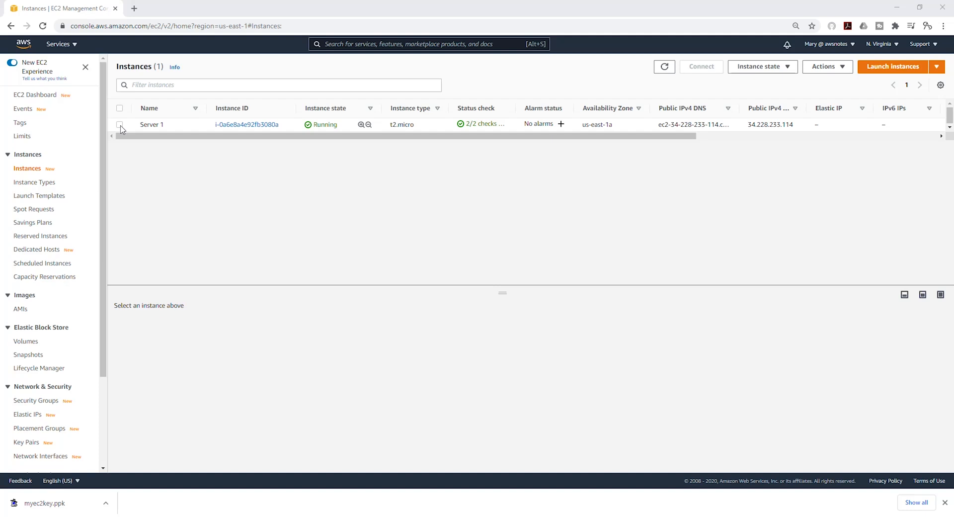
- Select Server 1 and copy its public IPv4 address 34.228.233.114
{"action": "left_click", "coordinate": [119, 124]}
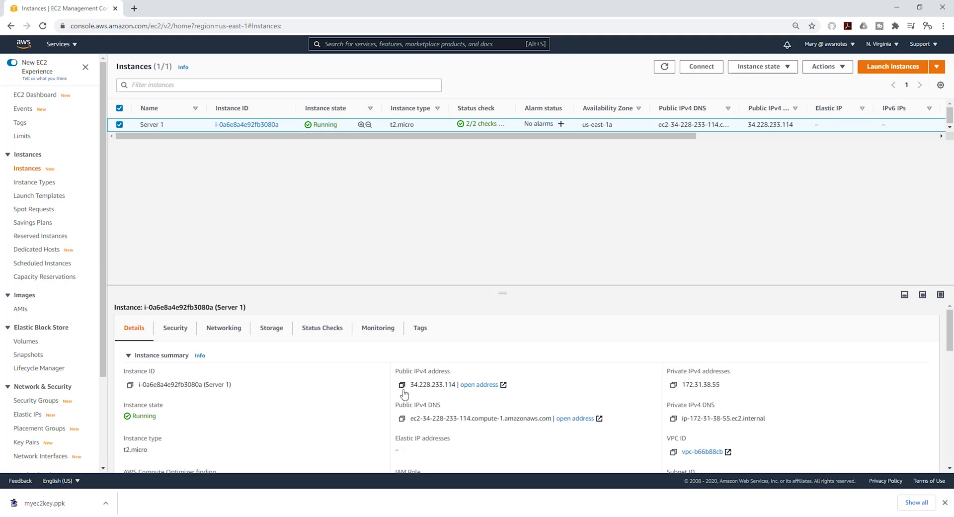
{"action": "mouse_move", "coordinate": [403, 386]}
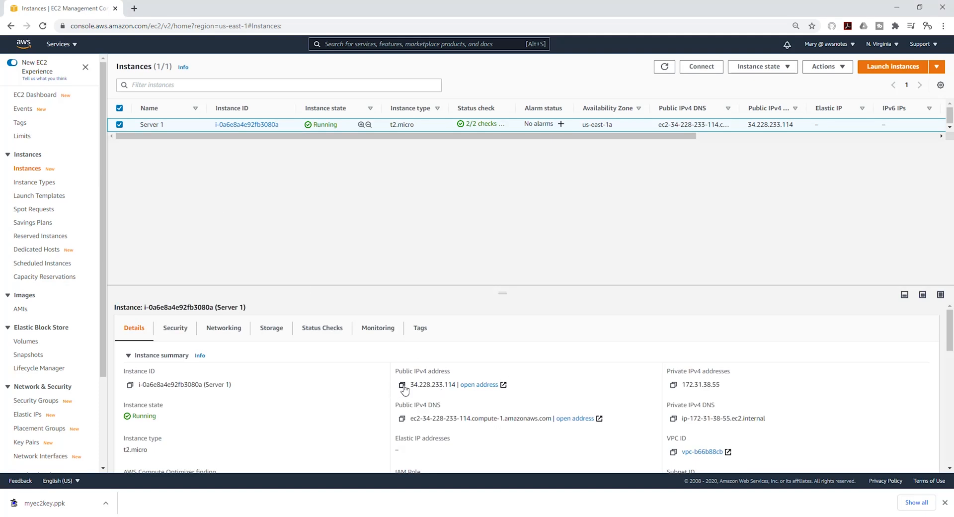
{"action": "left_click", "coordinate": [400, 385]}
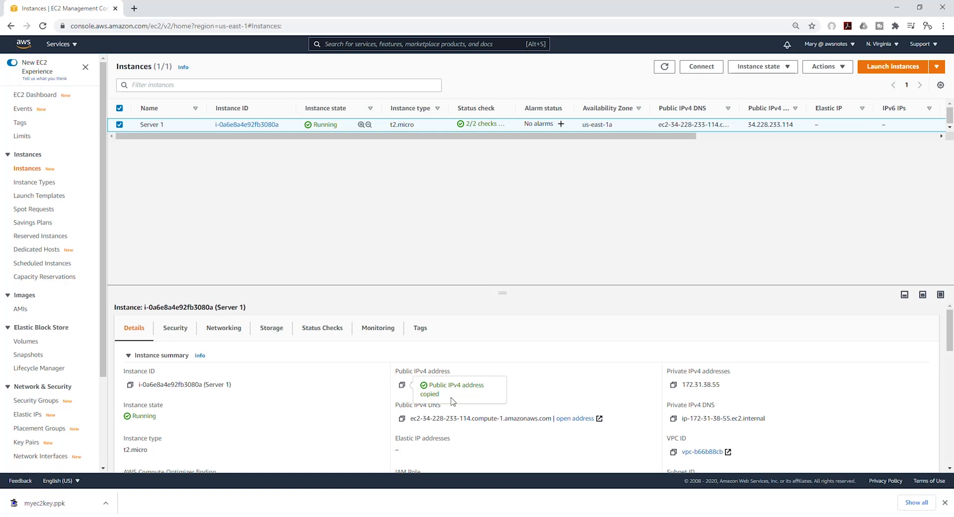
{"action": "mouse_move", "coordinate": [382, 230]}
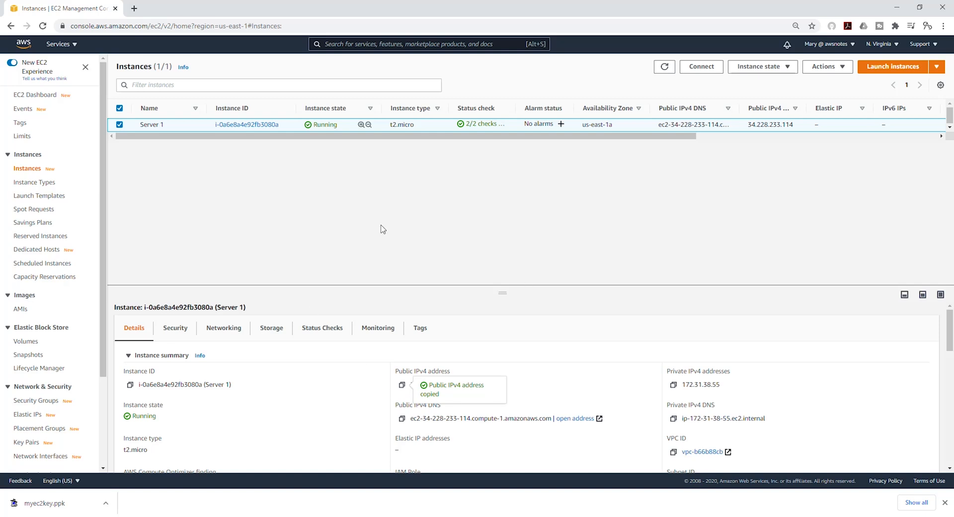
{"action": "mouse_move", "coordinate": [185, 131]}
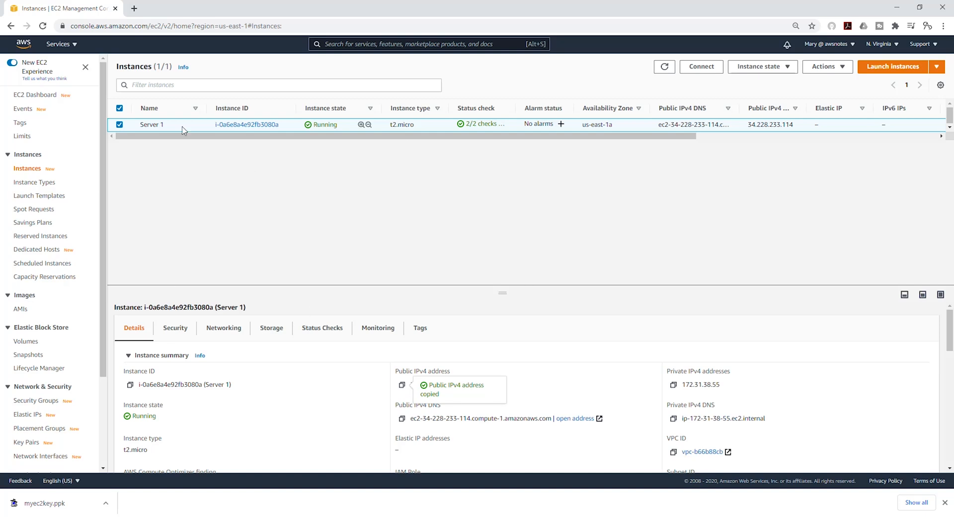
{"action": "mouse_move", "coordinate": [431, 162]}
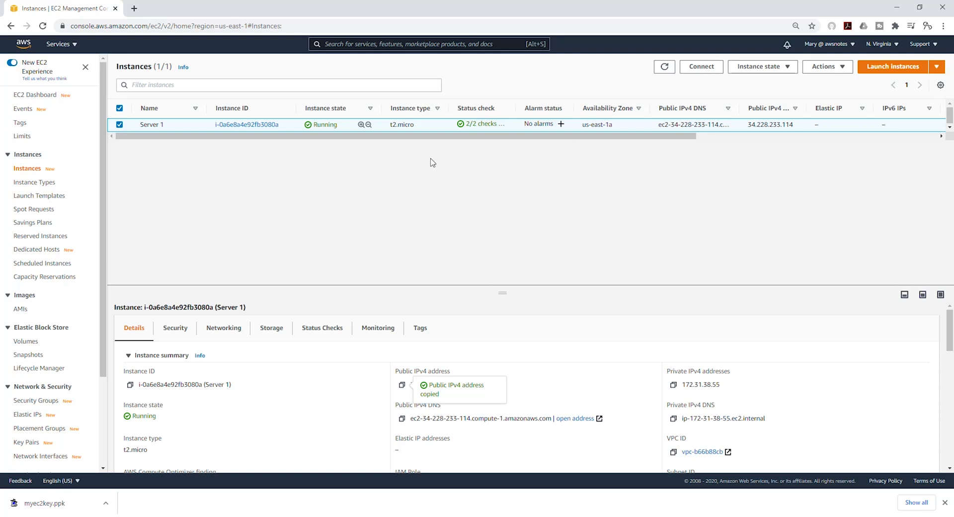
{"action": "mouse_move", "coordinate": [500, 206]}
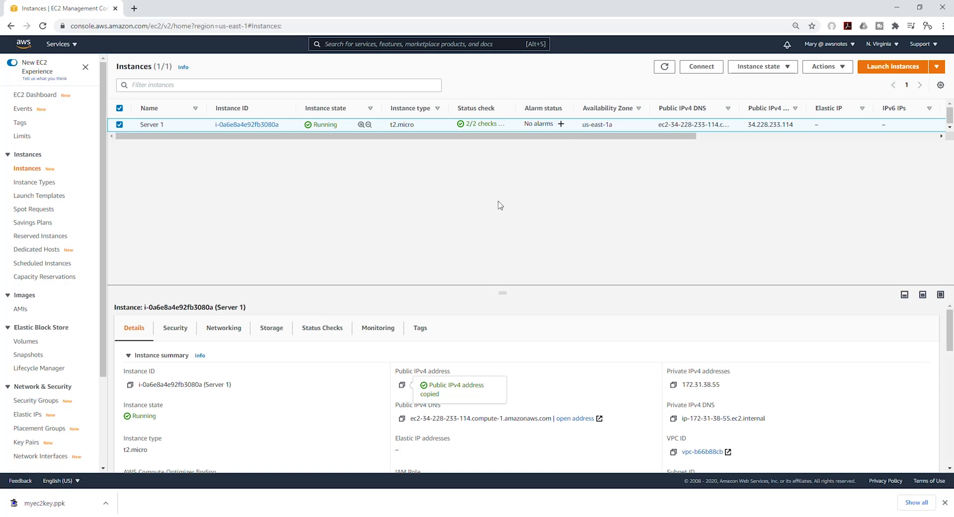
{"action": "mouse_move", "coordinate": [475, 315]}
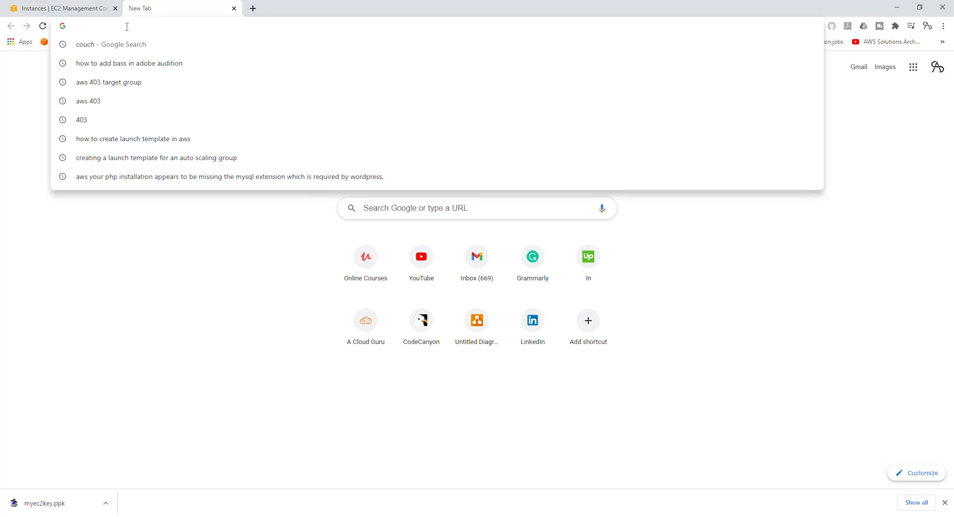
- Search for putty and download the 64-bit putty.exe from the latest release page
{"action": "type", "text": "putty/"}
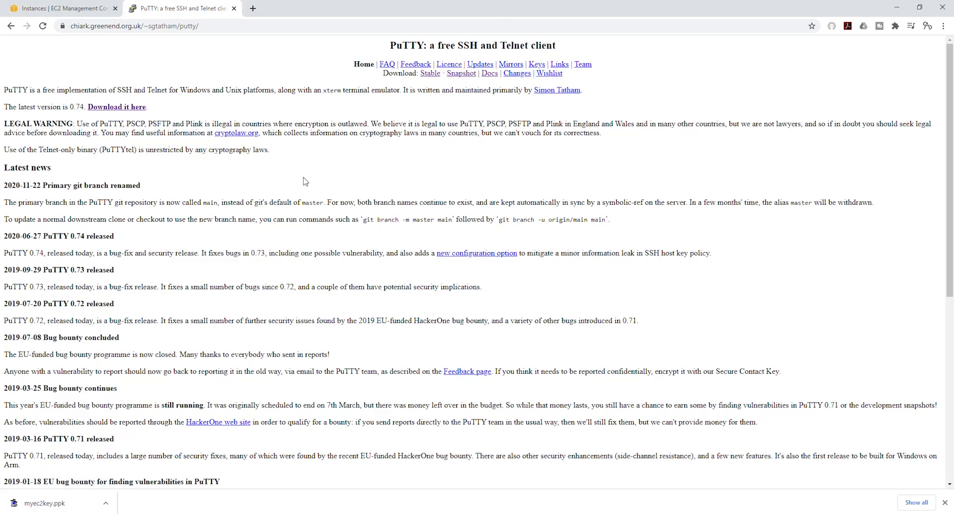
{"action": "mouse_move", "coordinate": [120, 112]}
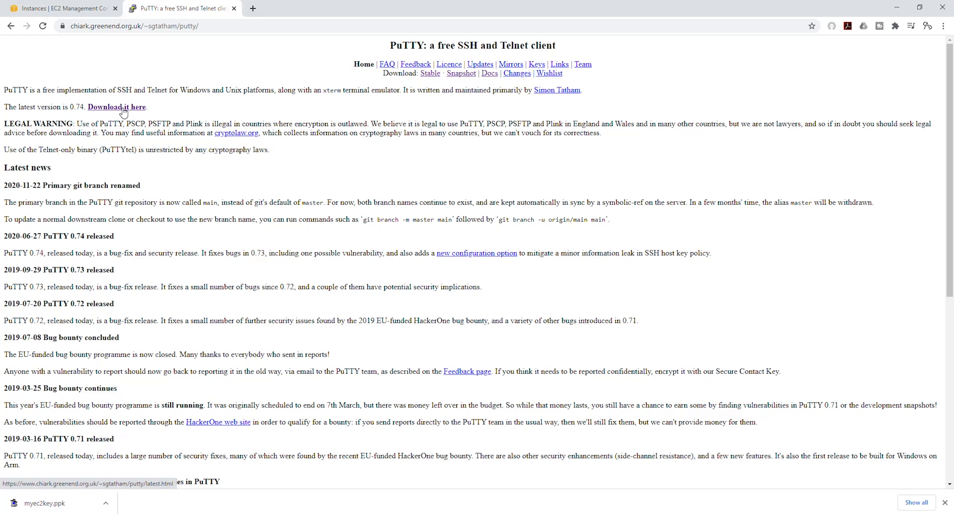
{"action": "left_click", "coordinate": [116, 107]}
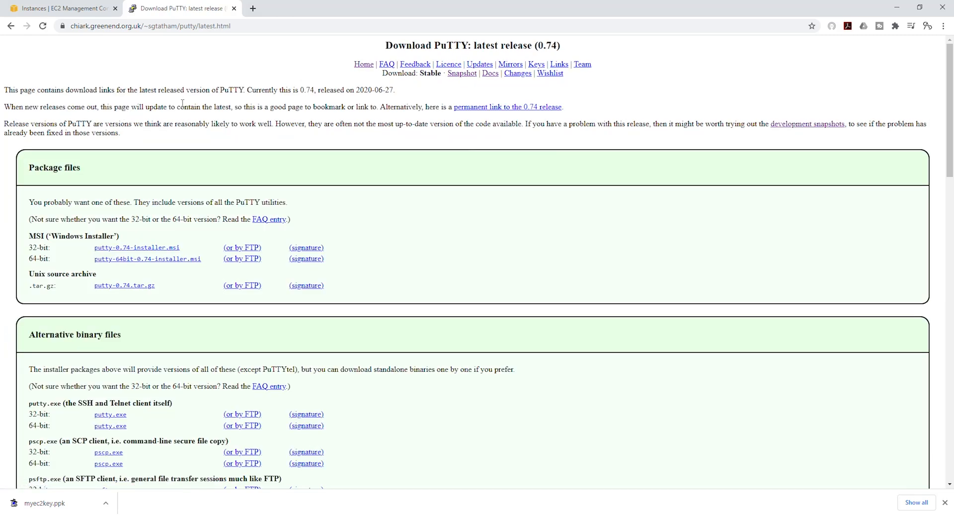
{"action": "scroll", "scroll_direction": "down", "scroll_amount": 3}
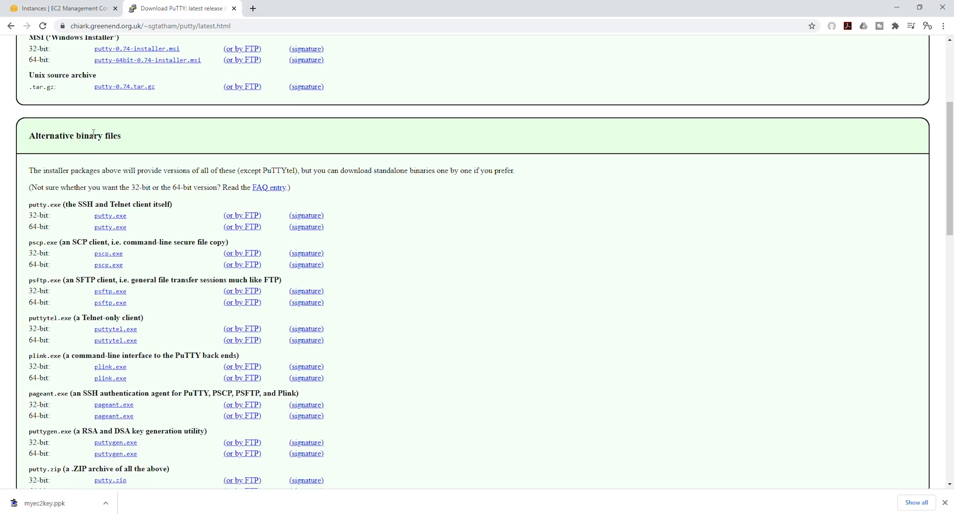
{"action": "scroll", "scroll_direction": "down", "scroll_amount": 3}
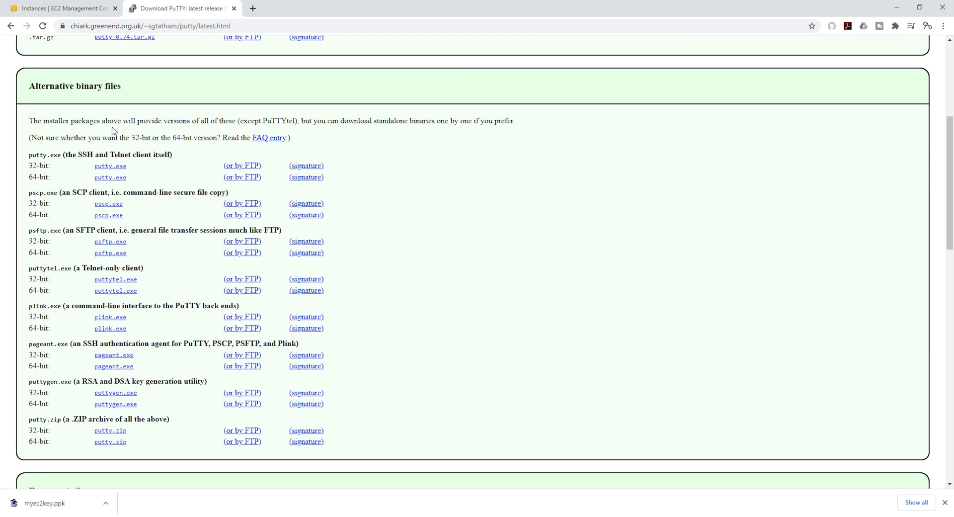
{"action": "mouse_move", "coordinate": [118, 168]}
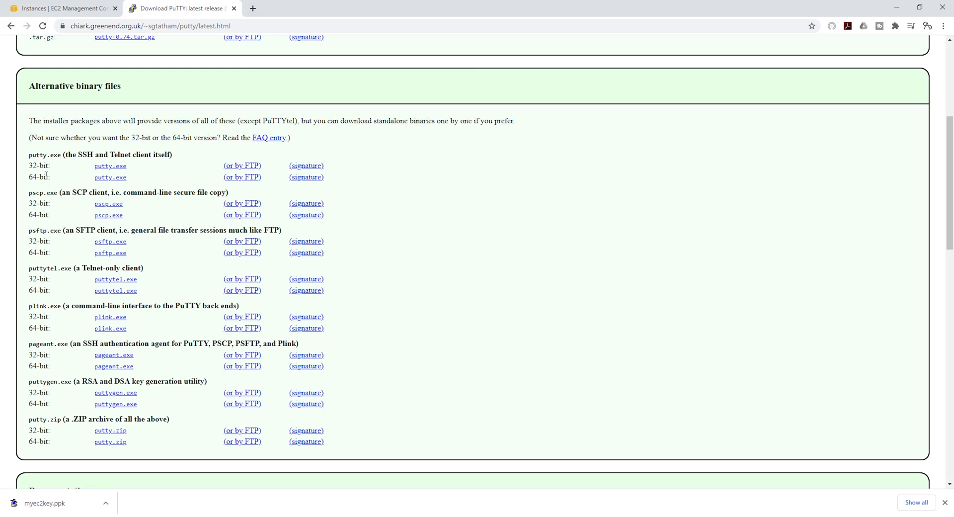
{"action": "mouse_move", "coordinate": [107, 183]}
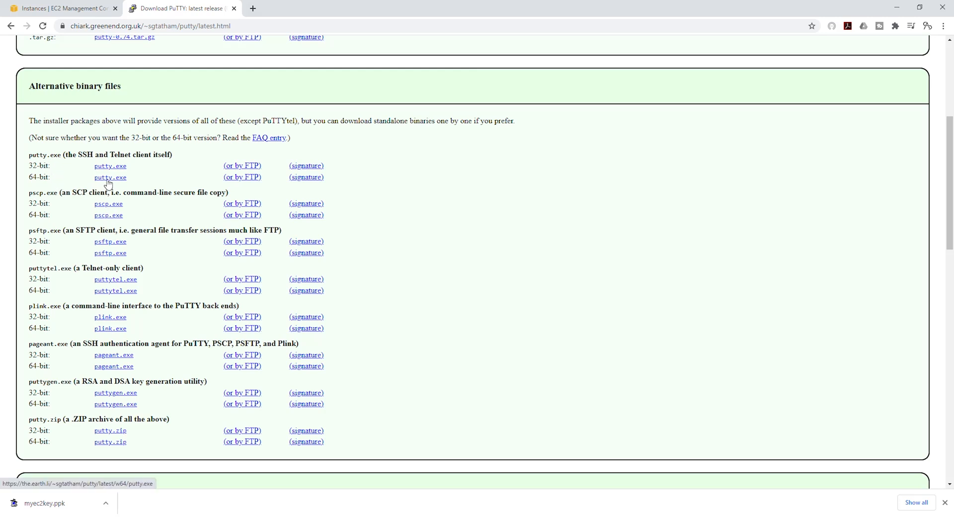
{"action": "left_click", "coordinate": [109, 176]}
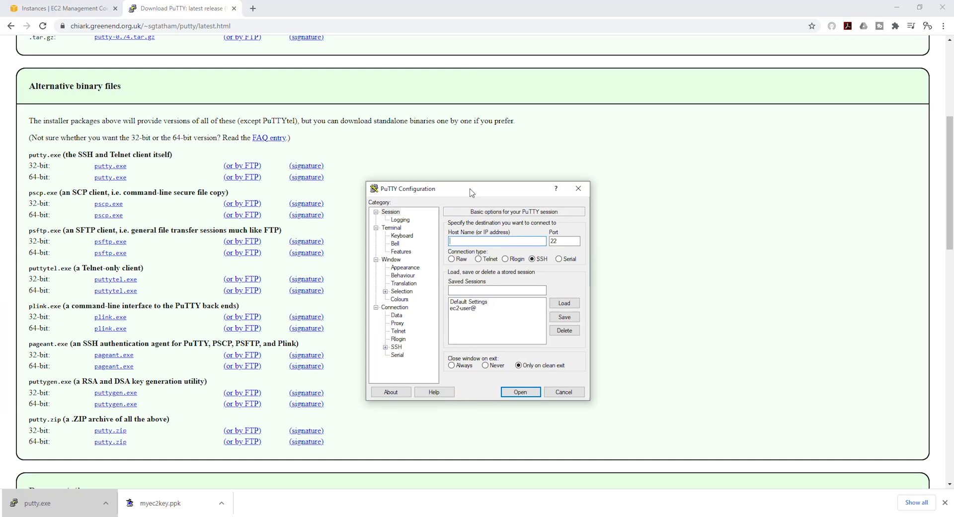
- Reposition the PuTTY Configuration window, keeping SSH on port 22 selected
{"action": "left_click_drag", "start_coordinate": [471, 188], "coordinate": [510, 161]}
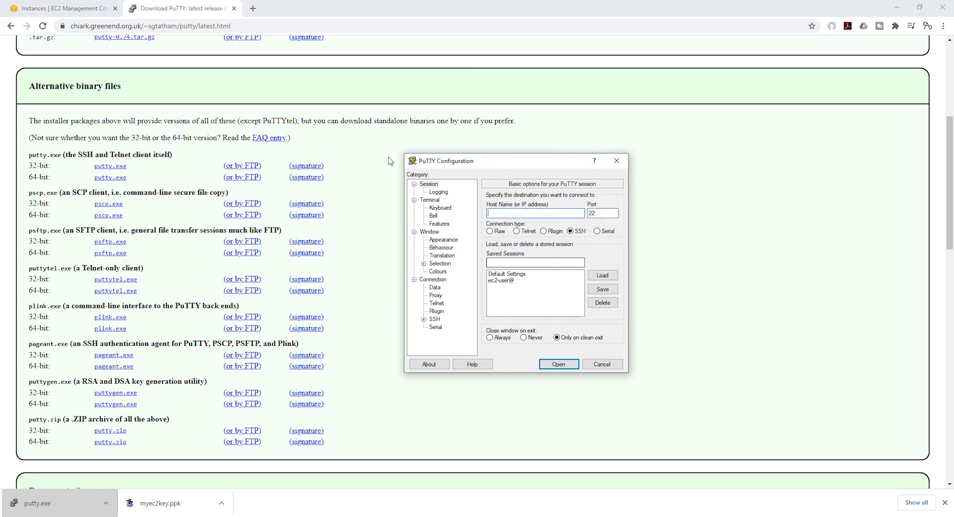
{"action": "mouse_move", "coordinate": [233, 11]}
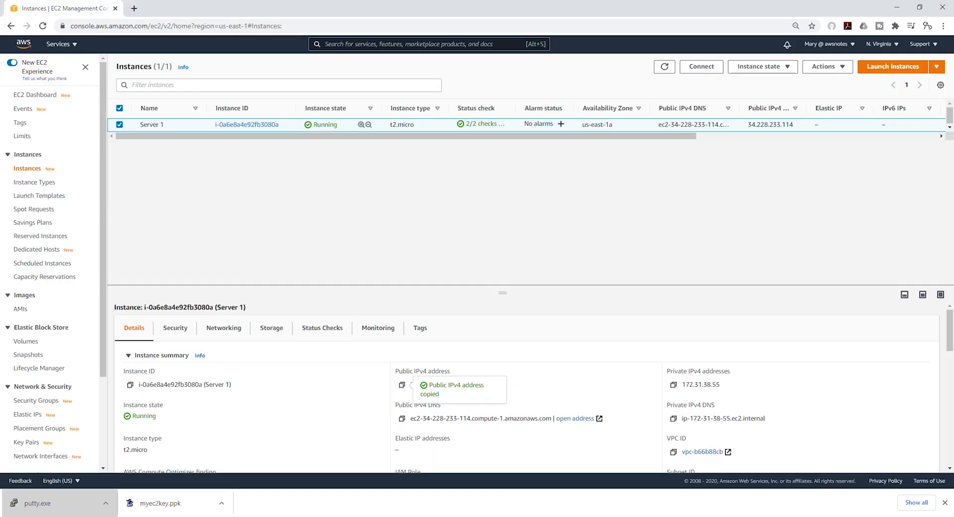
- Under Connection > SSH > Auth, set myec2key.ppk from Downloads as the private key
{"action": "left_click", "coordinate": [30, 498]}
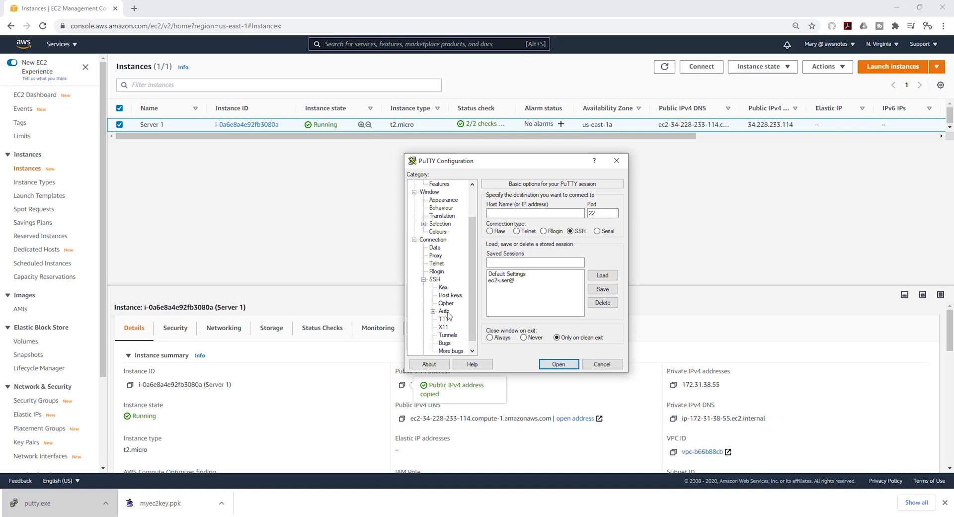
{"action": "left_click", "coordinate": [443, 311]}
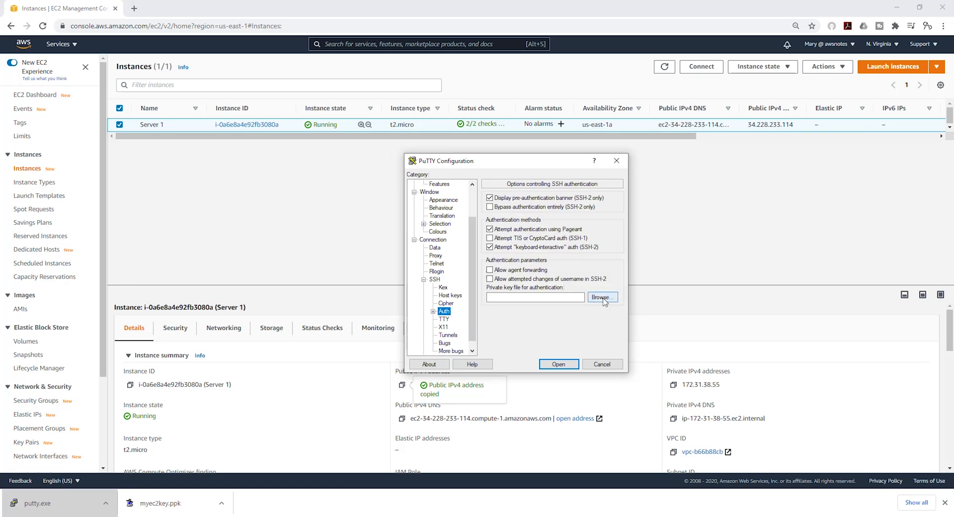
{"action": "left_click", "coordinate": [602, 298]}
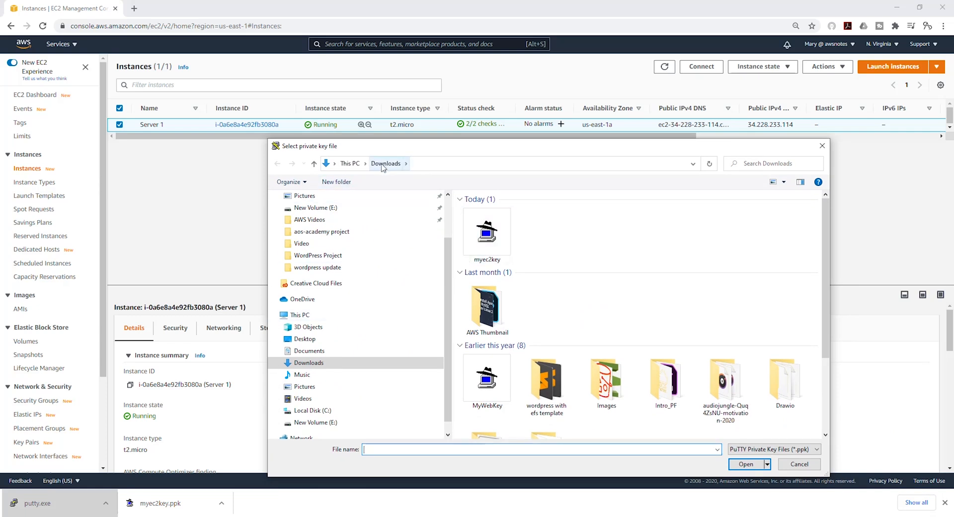
{"action": "left_click", "coordinate": [487, 231]}
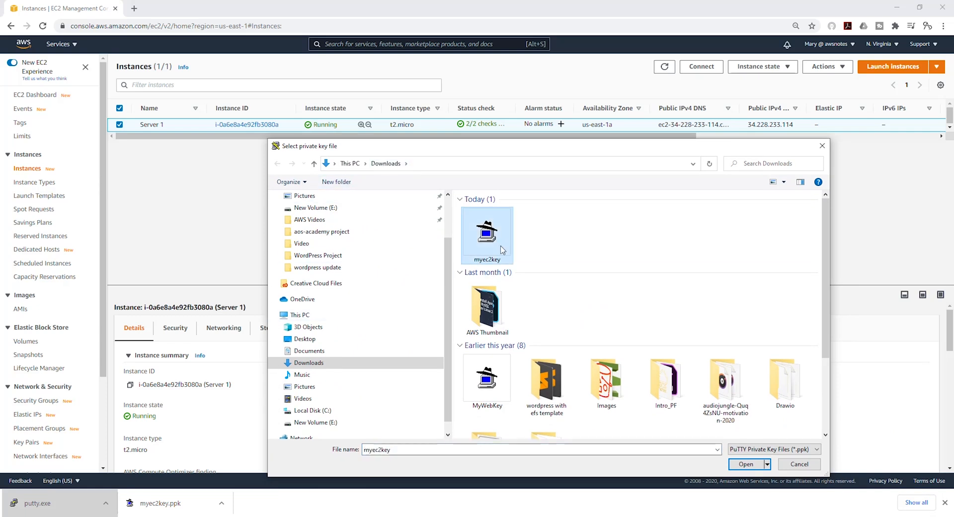
{"action": "left_click", "coordinate": [746, 464]}
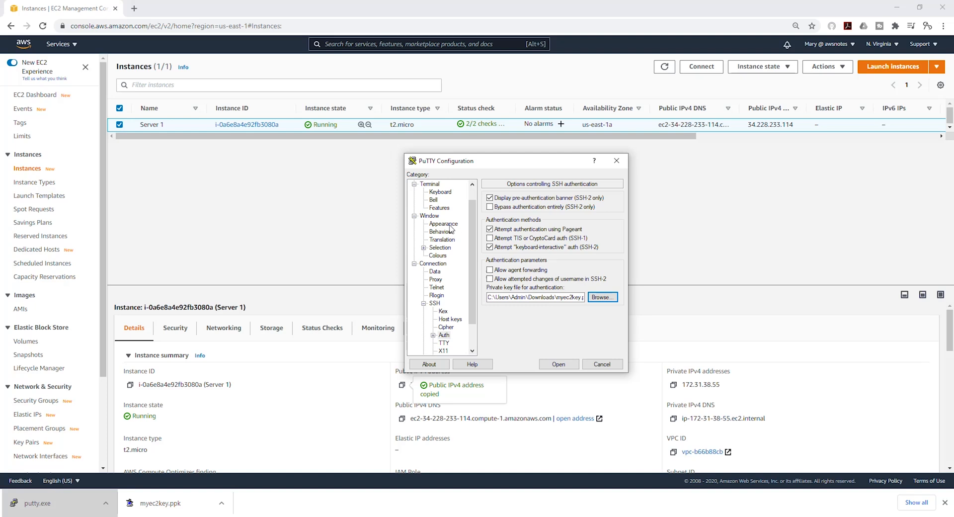
- Under Window > Appearance, change the terminal font to Courier New 18-point
{"action": "left_click", "coordinate": [443, 223]}
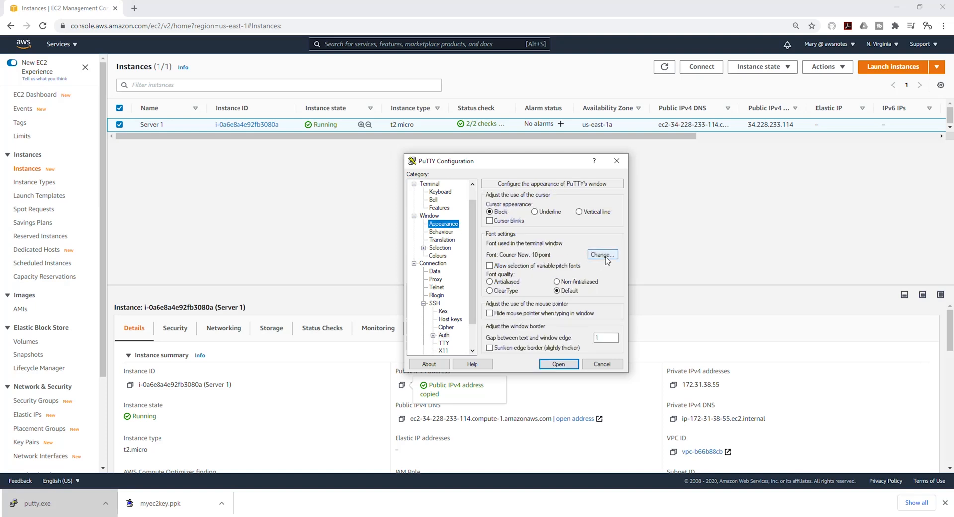
{"action": "left_click", "coordinate": [602, 254]}
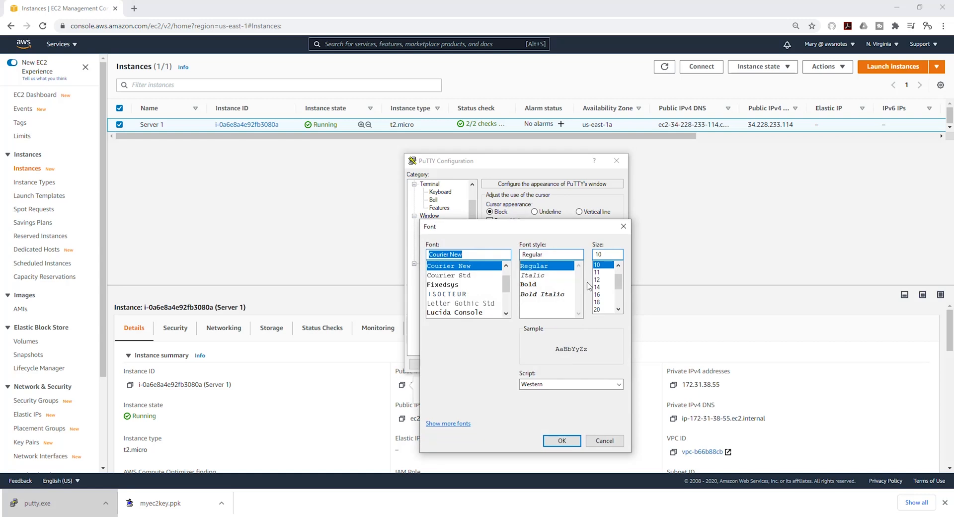
{"action": "left_click", "coordinate": [602, 302]}
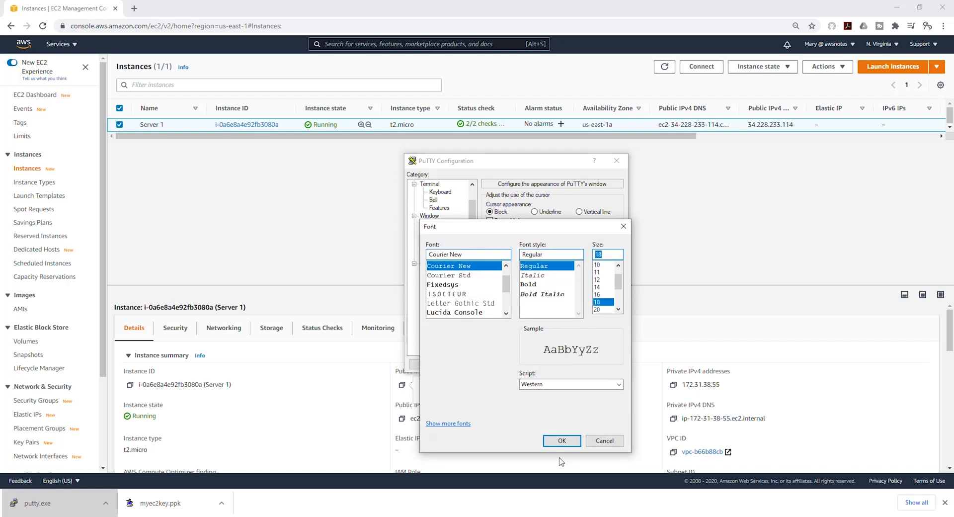
{"action": "left_click", "coordinate": [561, 441]}
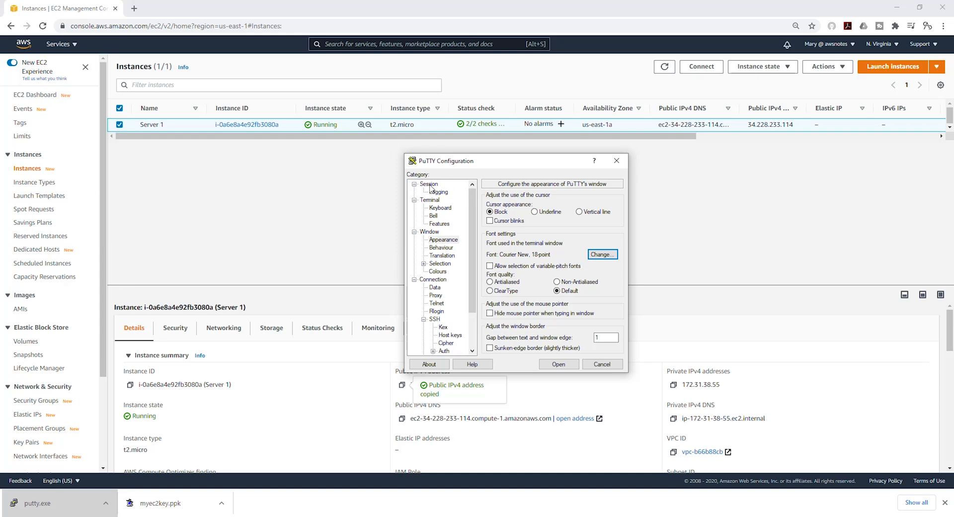
{"action": "left_click", "coordinate": [429, 183]}
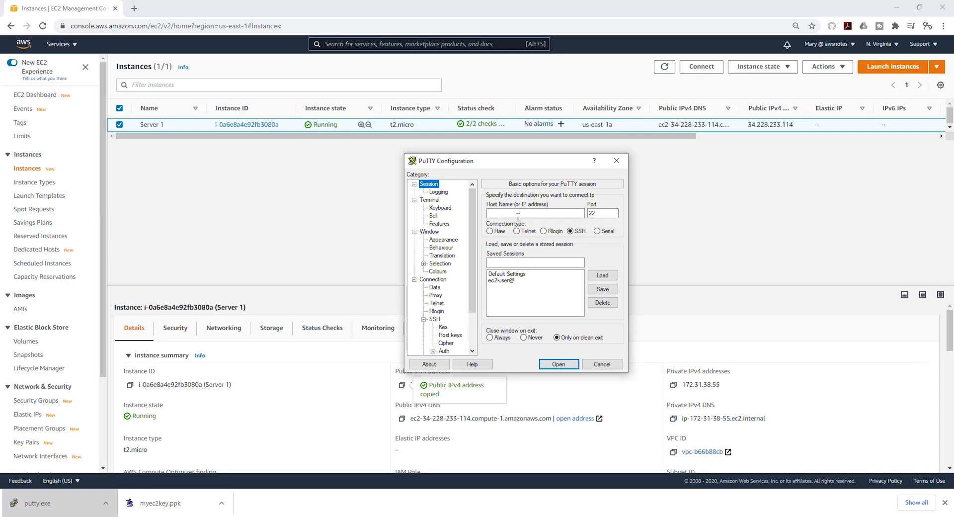
{"action": "mouse_move", "coordinate": [523, 170]}
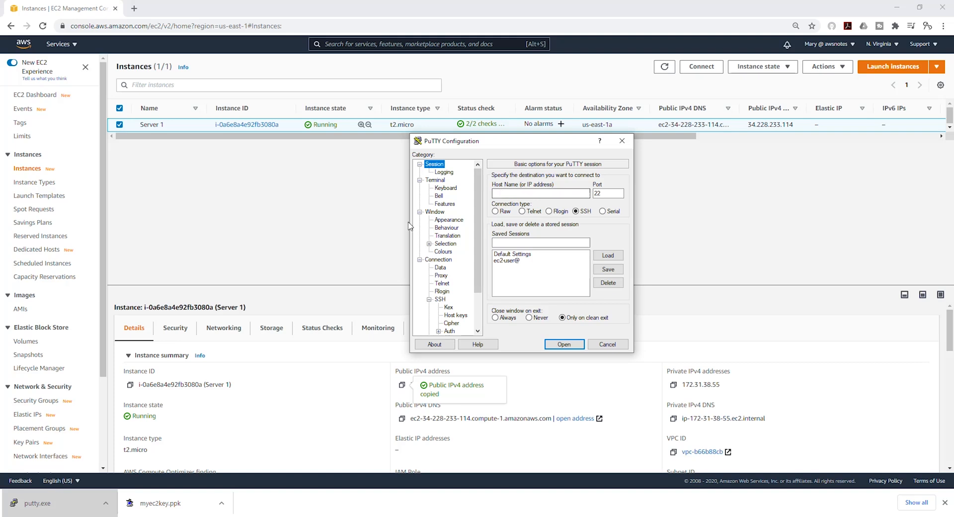
{"action": "type", "text": "ec2-user@34.228.233.114"}
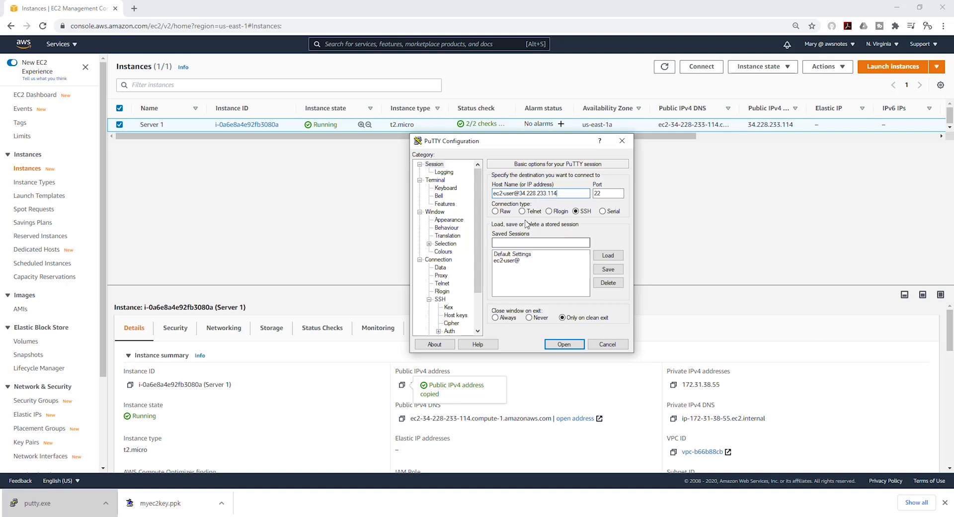
{"action": "left_click", "coordinate": [563, 344]}
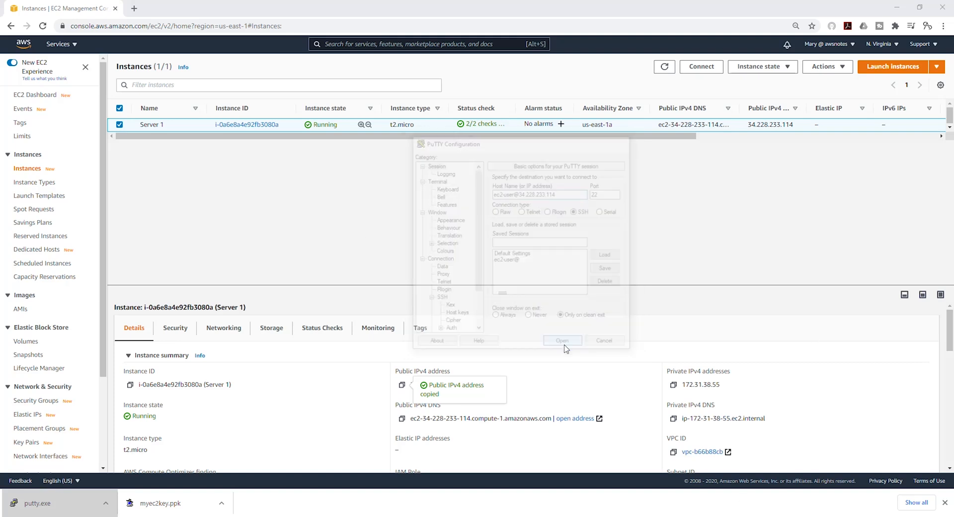
{"action": "left_click", "coordinate": [561, 341]}
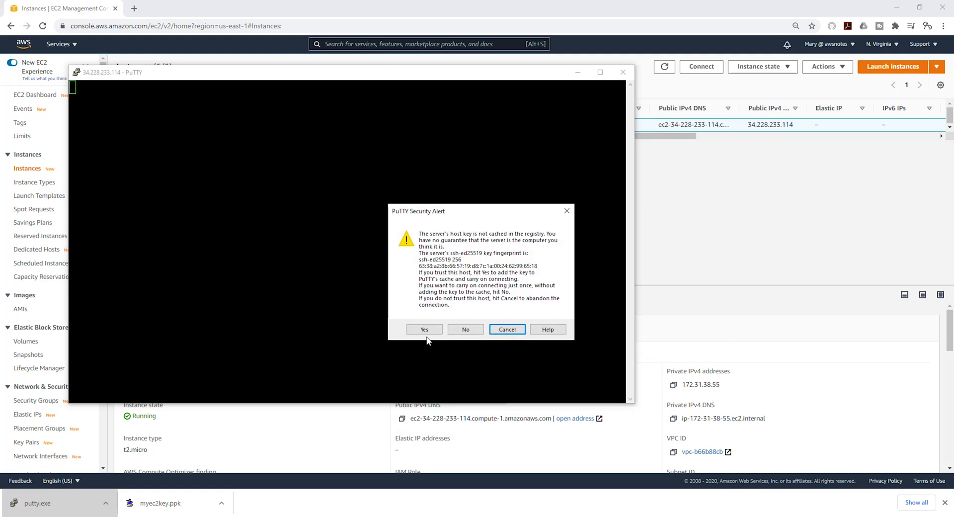
{"action": "left_click", "coordinate": [423, 329]}
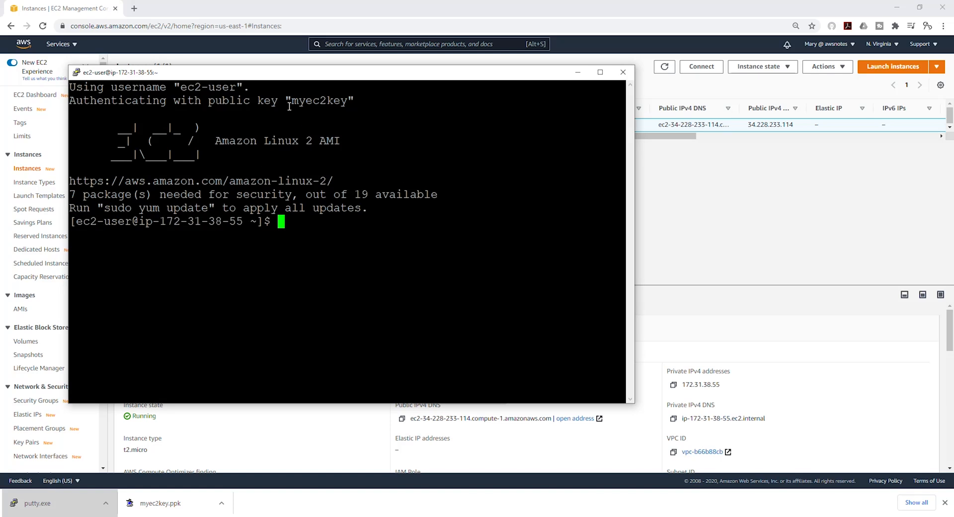
{"action": "mouse_move", "coordinate": [235, 230]}
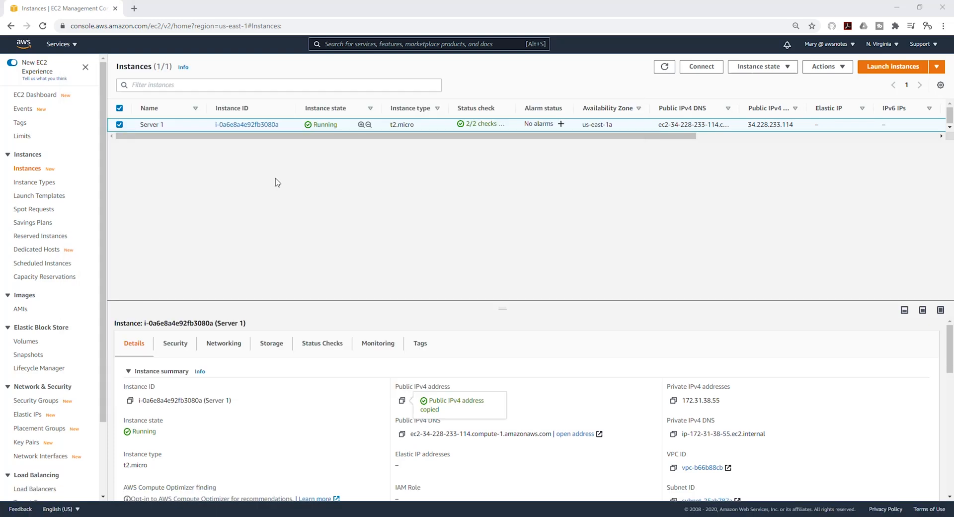
{"action": "mouse_move", "coordinate": [135, 301]}
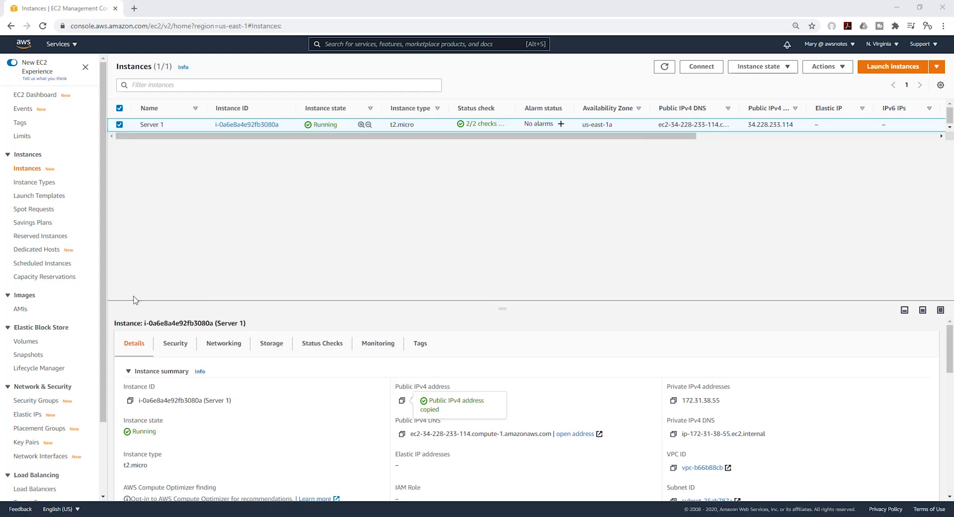
{"action": "mouse_move", "coordinate": [408, 269]}
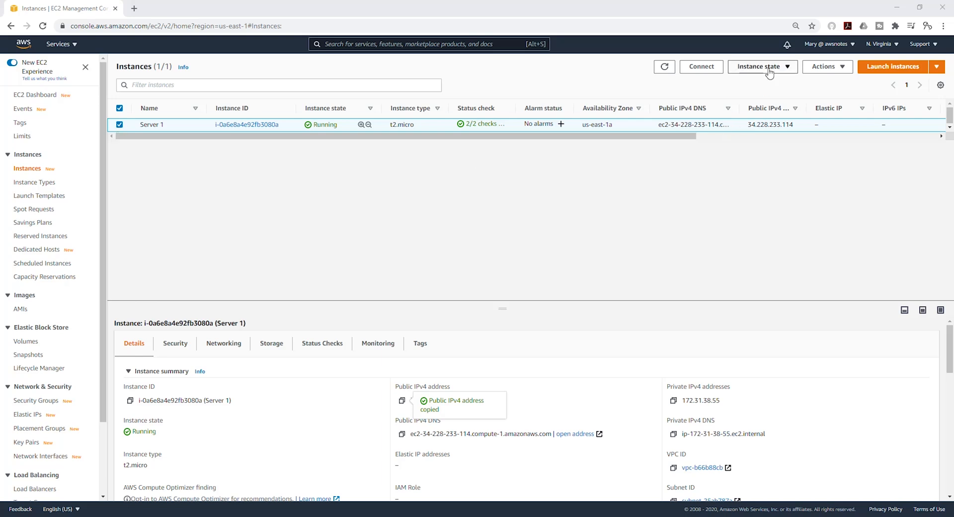
- Terminate Server 1 via Instance state and confirm the termination
{"action": "left_click", "coordinate": [762, 67]}
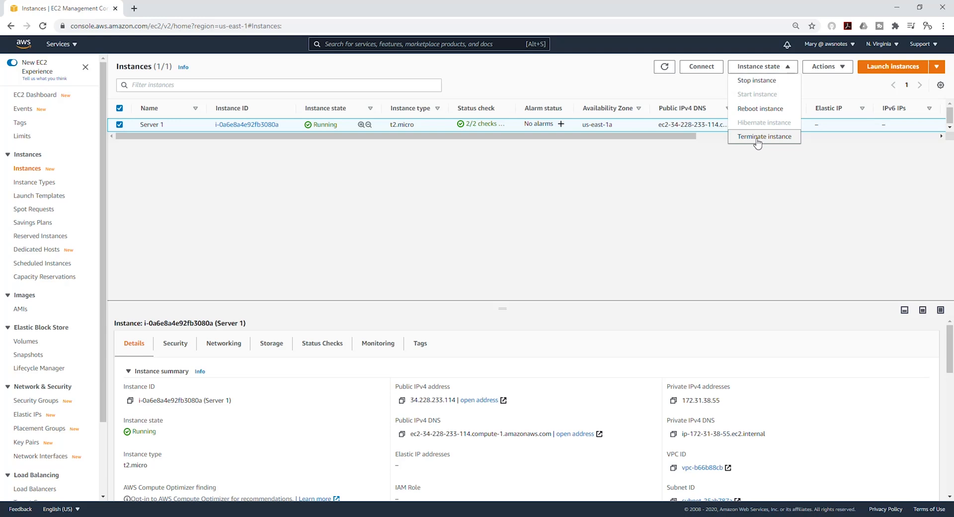
{"action": "left_click", "coordinate": [765, 136]}
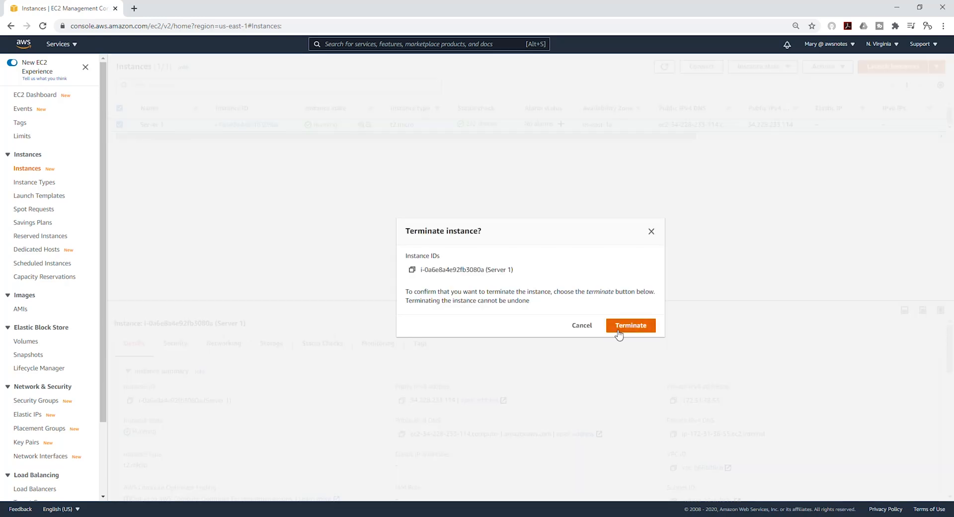
{"action": "left_click", "coordinate": [630, 325]}
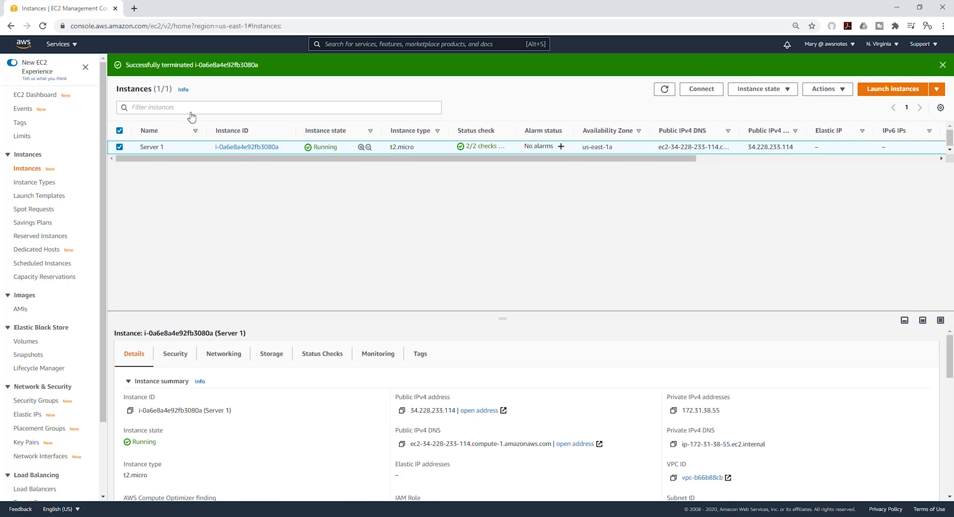
{"action": "mouse_move", "coordinate": [215, 79]}
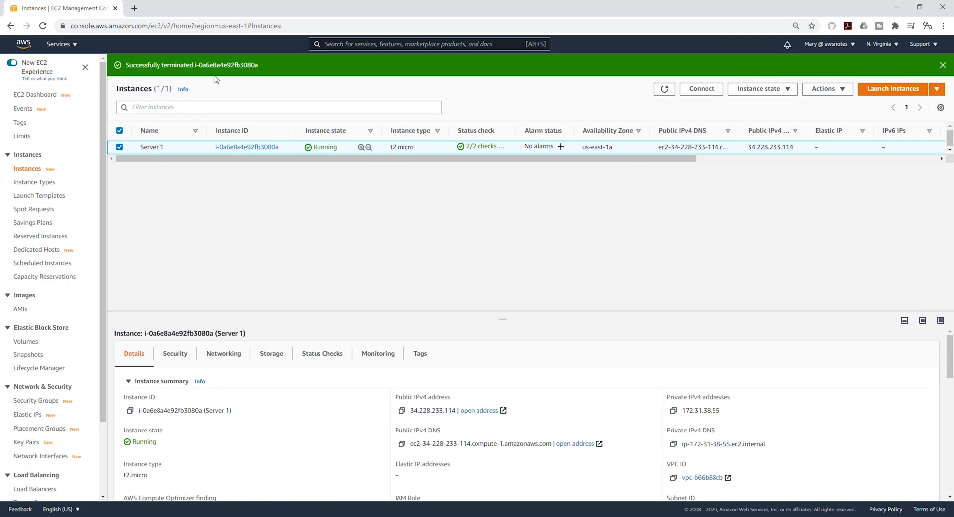
{"action": "mouse_move", "coordinate": [446, 260]}
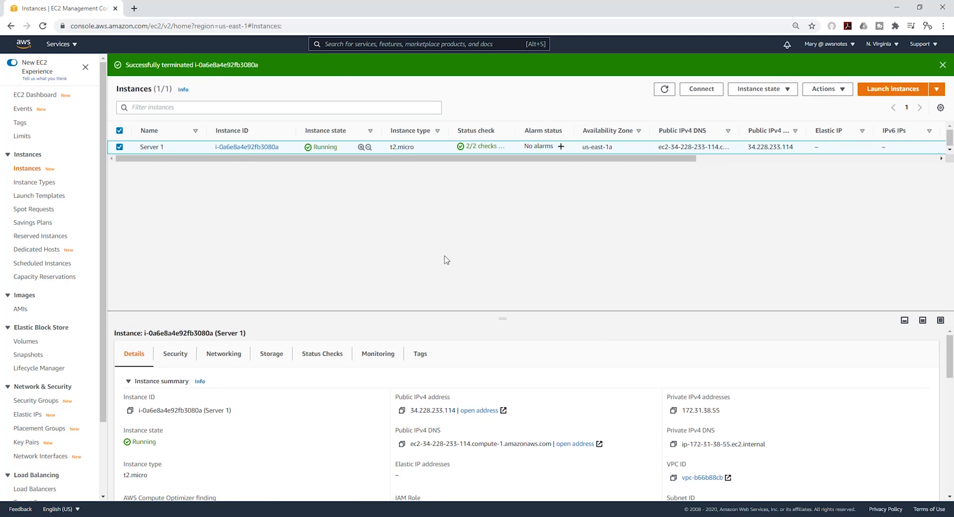